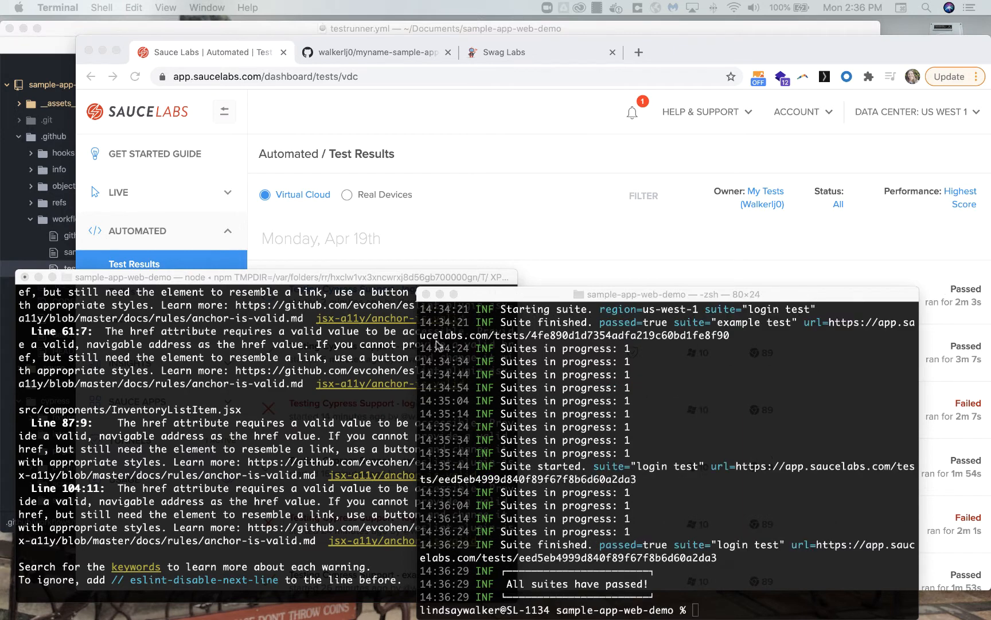
mouse_move(49, 39)
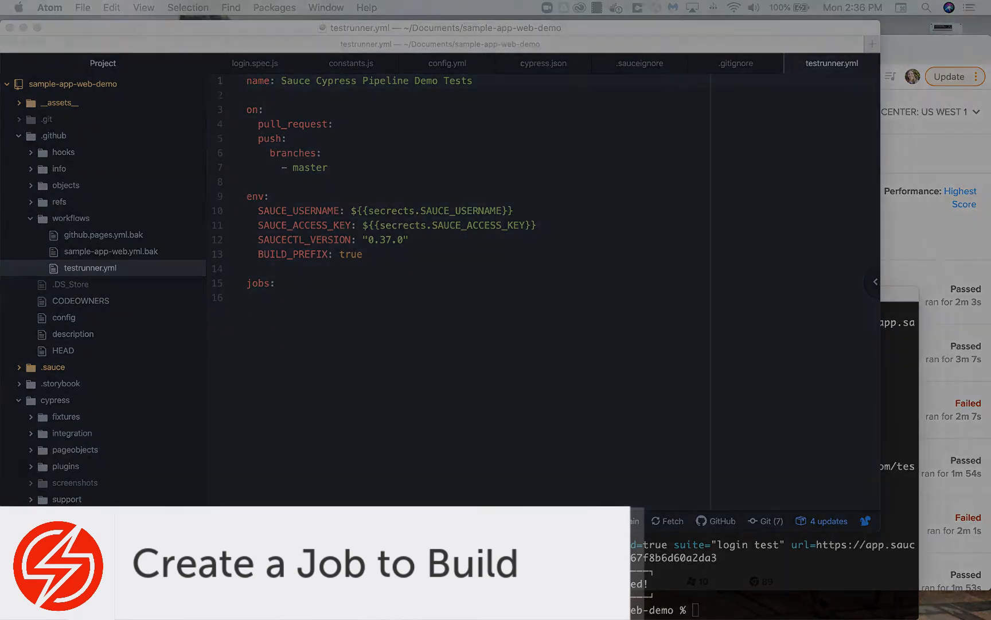
Start the build-web-app job on ubuntu-latest with checkout and setup-node@v1 steps.
text(build-)
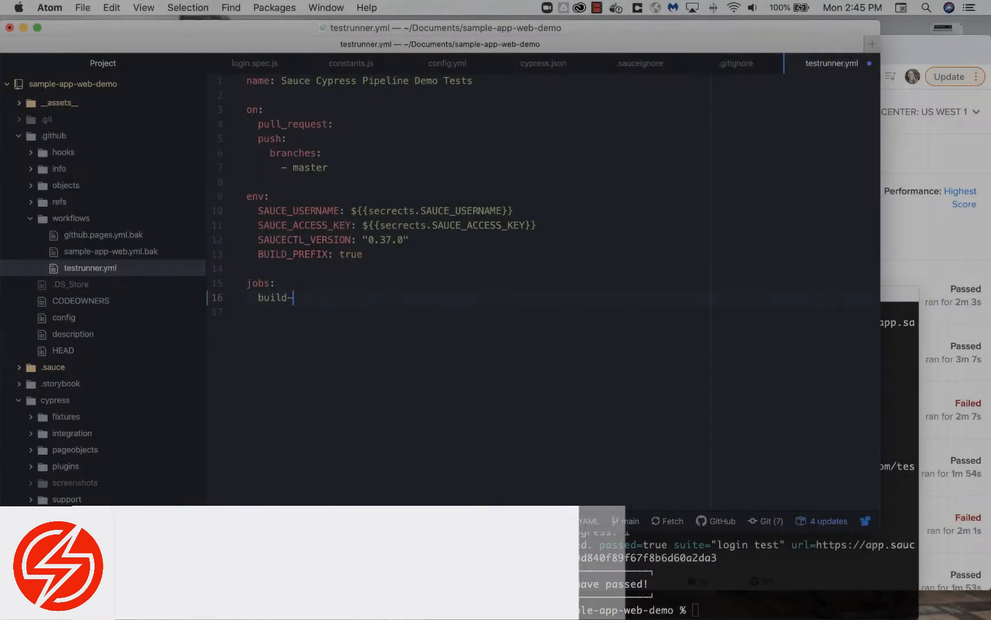
text(web-app:)
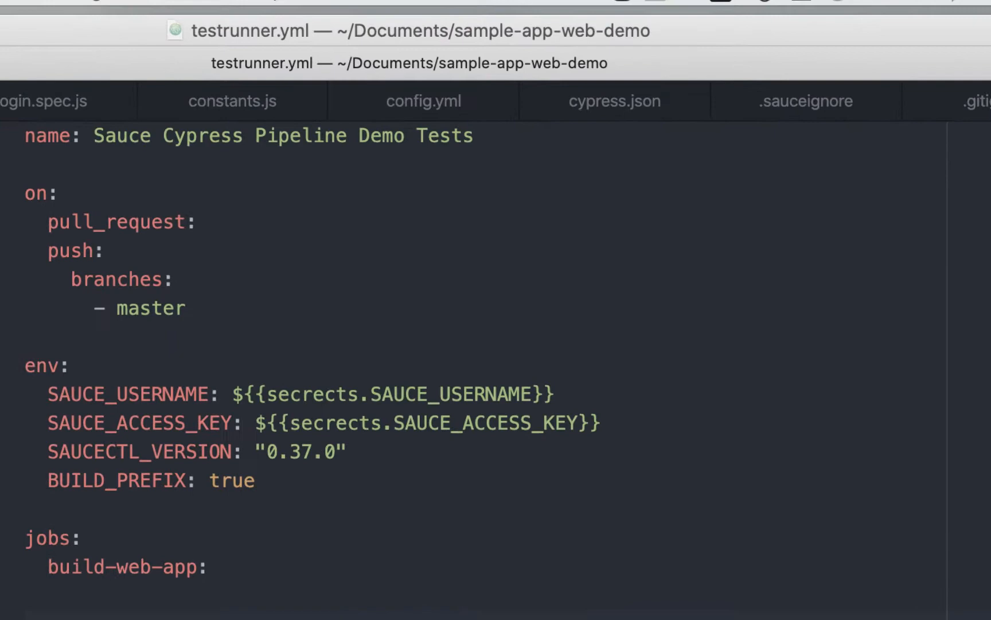
text(runs-on: ubuntu)
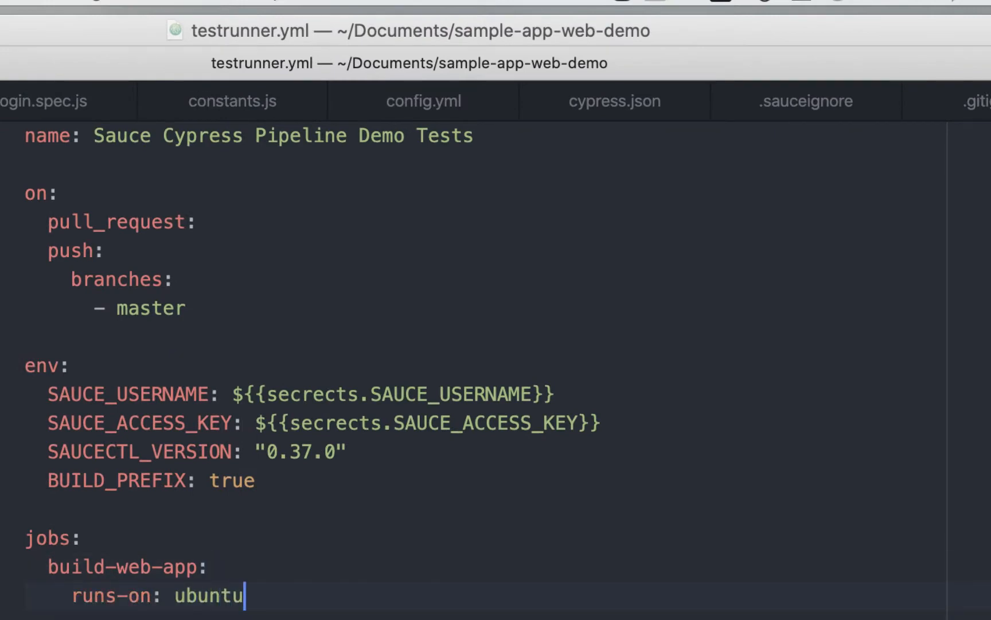
text(-latest)
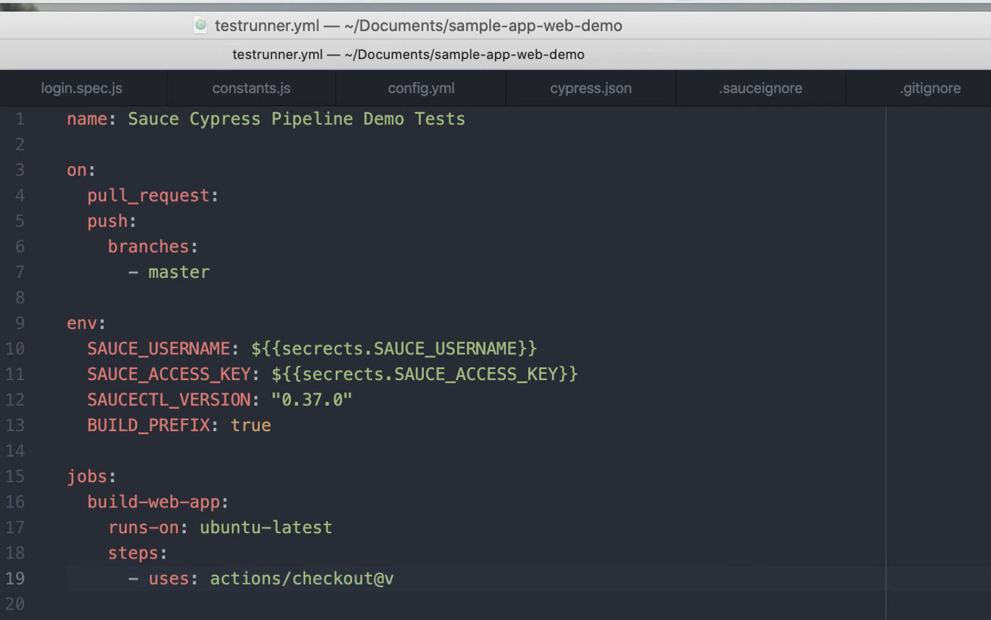
text(2)
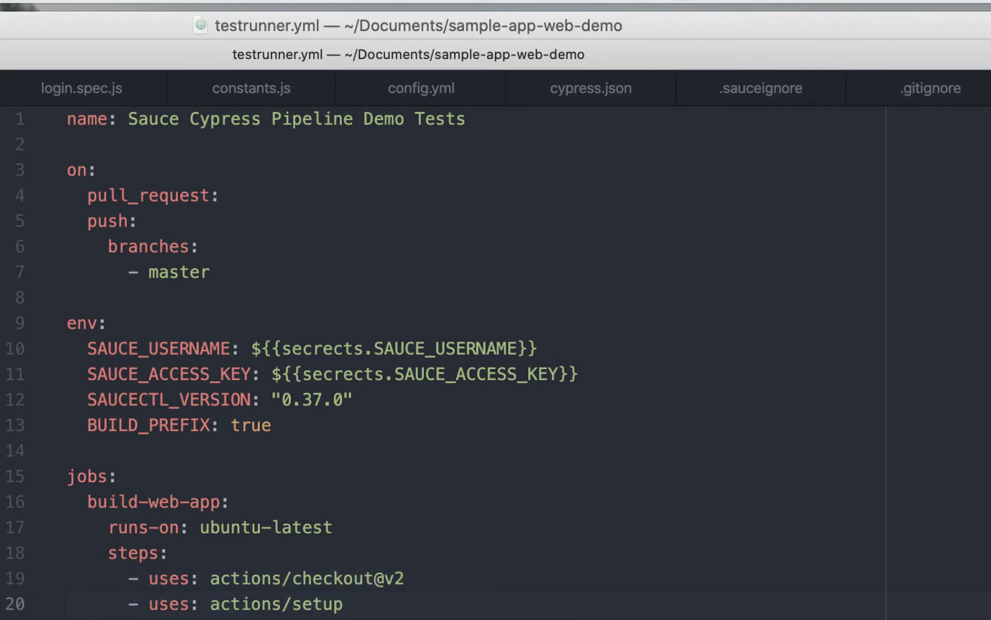
text(-node@v1)
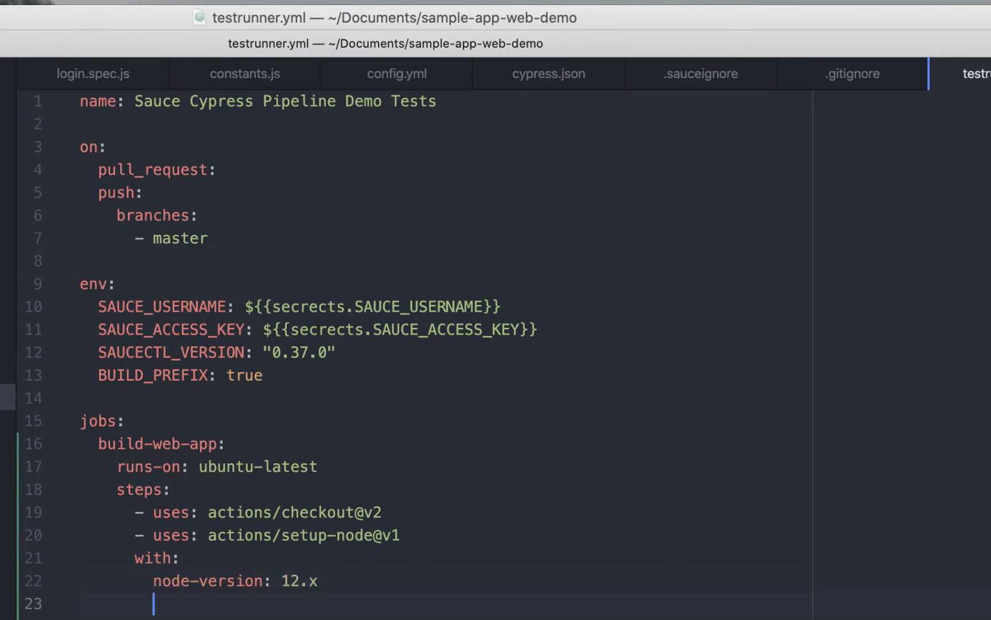
Add 'Install dependencies' (npm install) and build (npm run build) steps, then run git status.
text(-name: i)
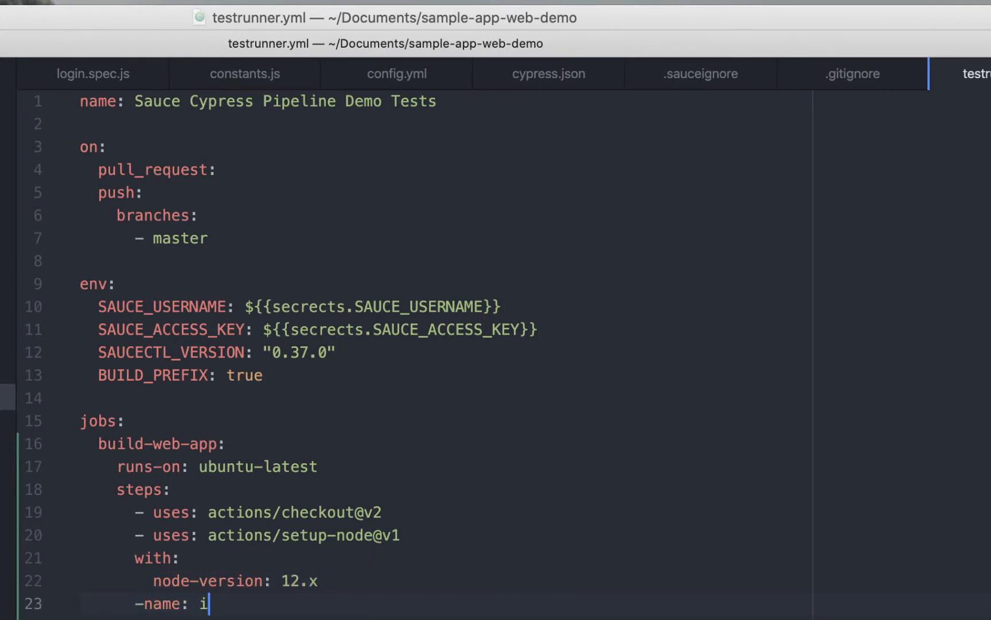
text(nstall dependencies)
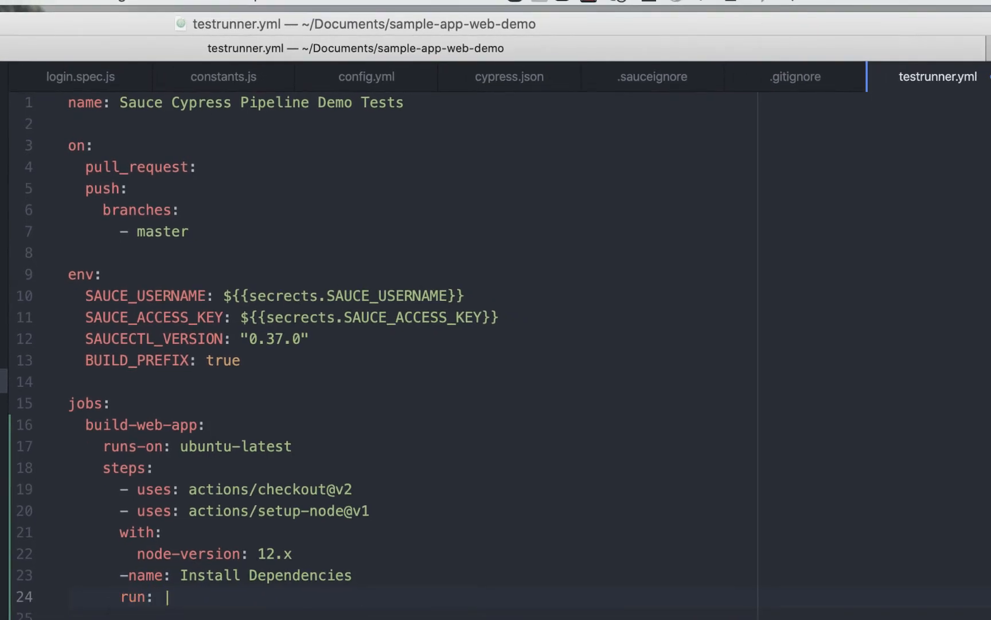
text(npm install)
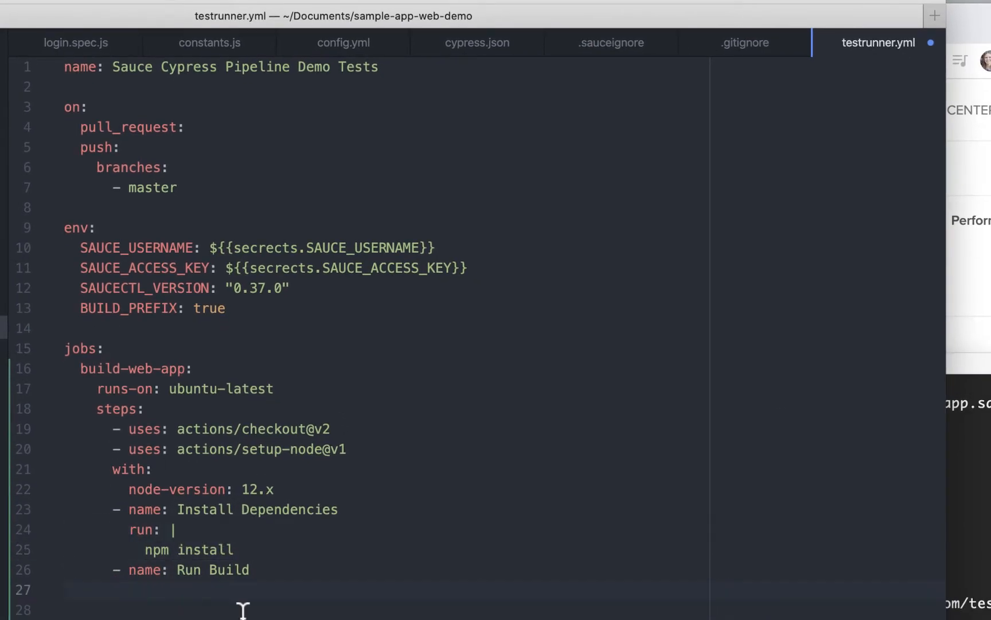
text(env:)
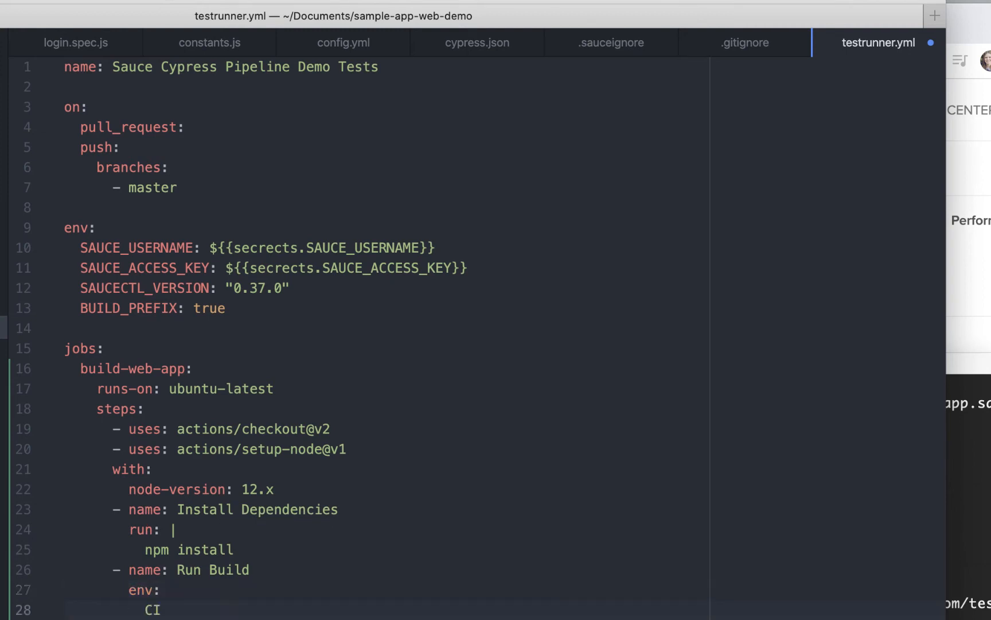
text(false)
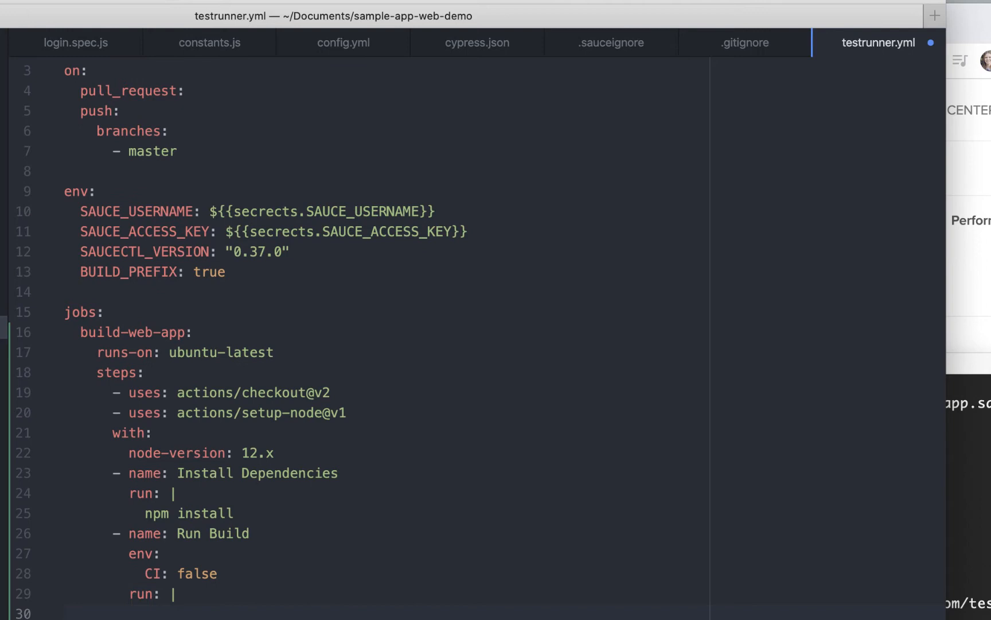
text(npm run build)
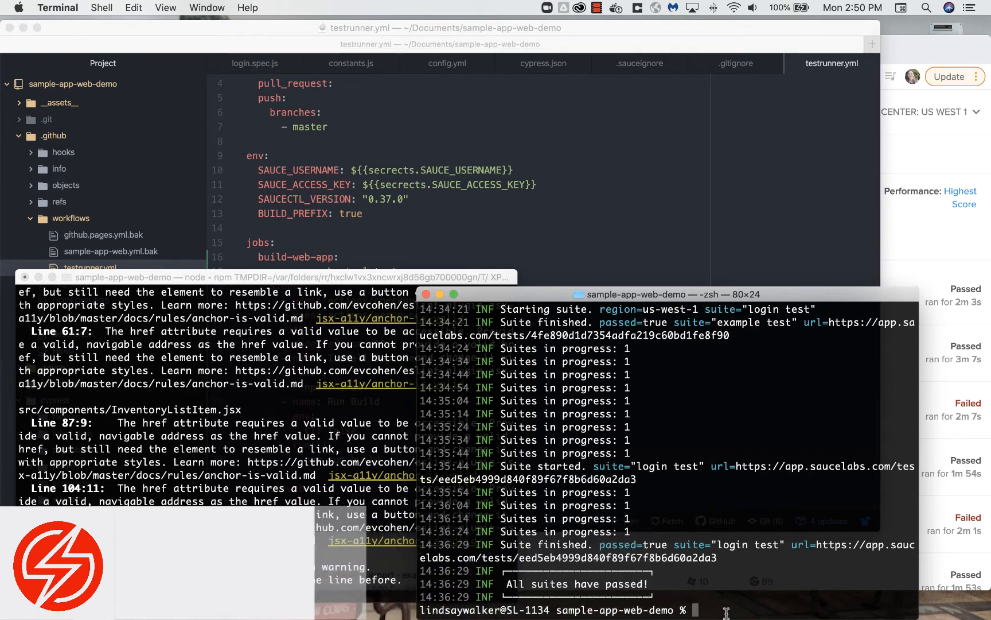
text(git status)
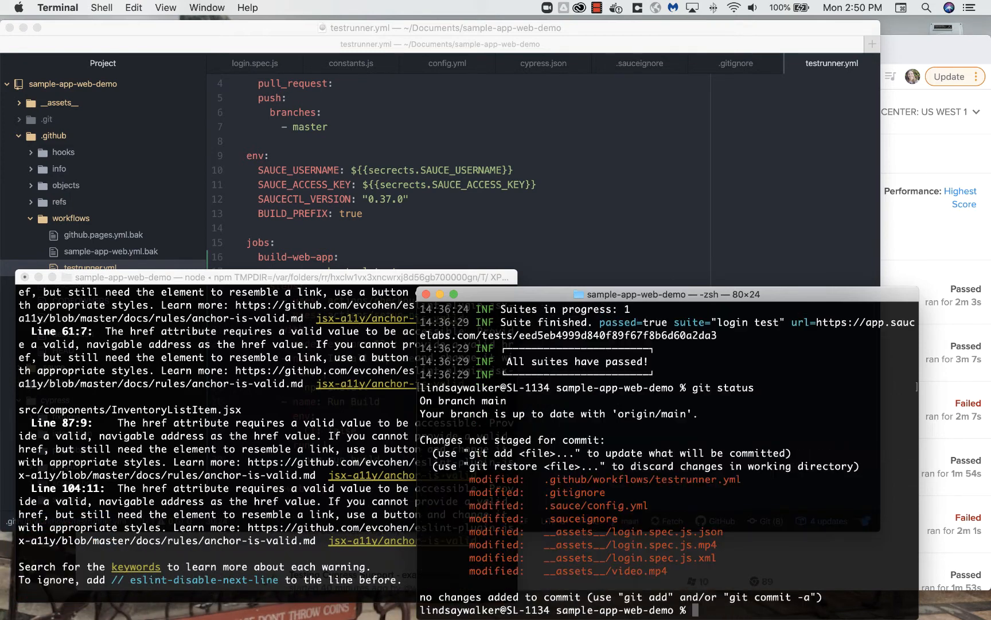
mouse_move(580, 218)
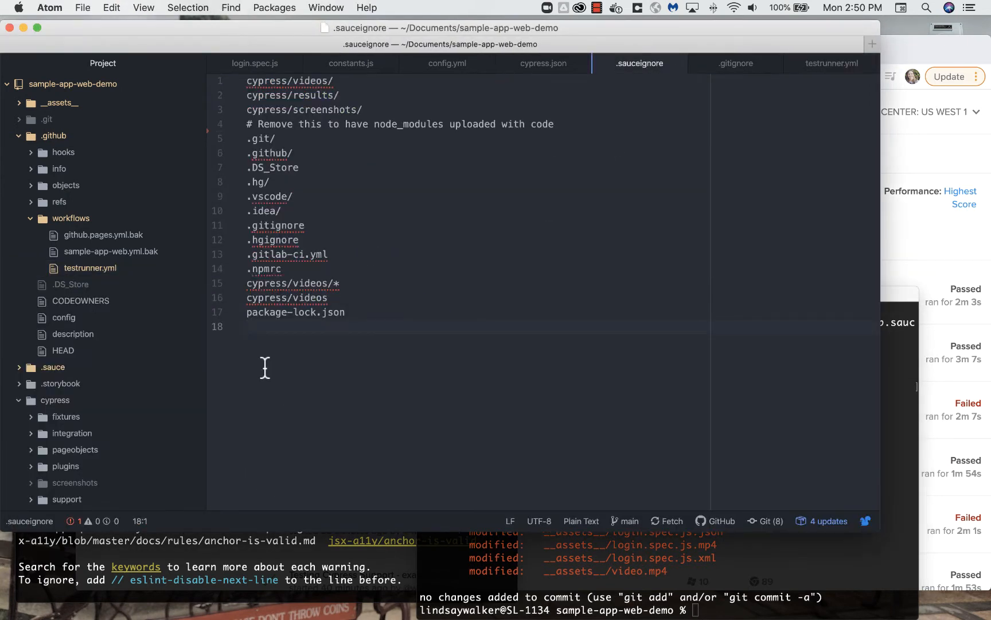
Append __assets__/* exclusions to .sauceignore, then add the same entries to .gitignore.
text(__assets__/*)
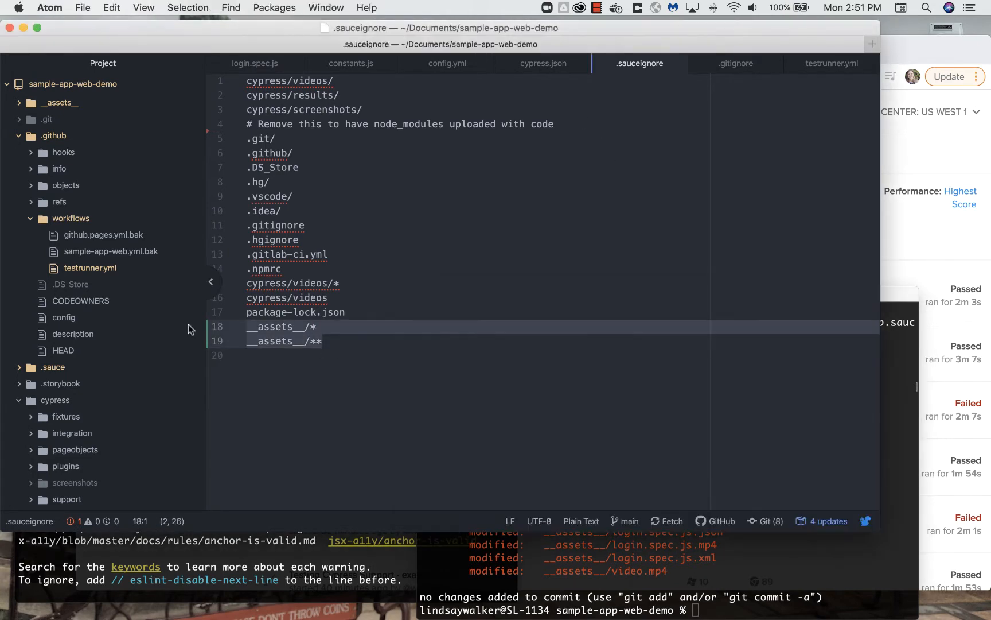
click(735, 63)
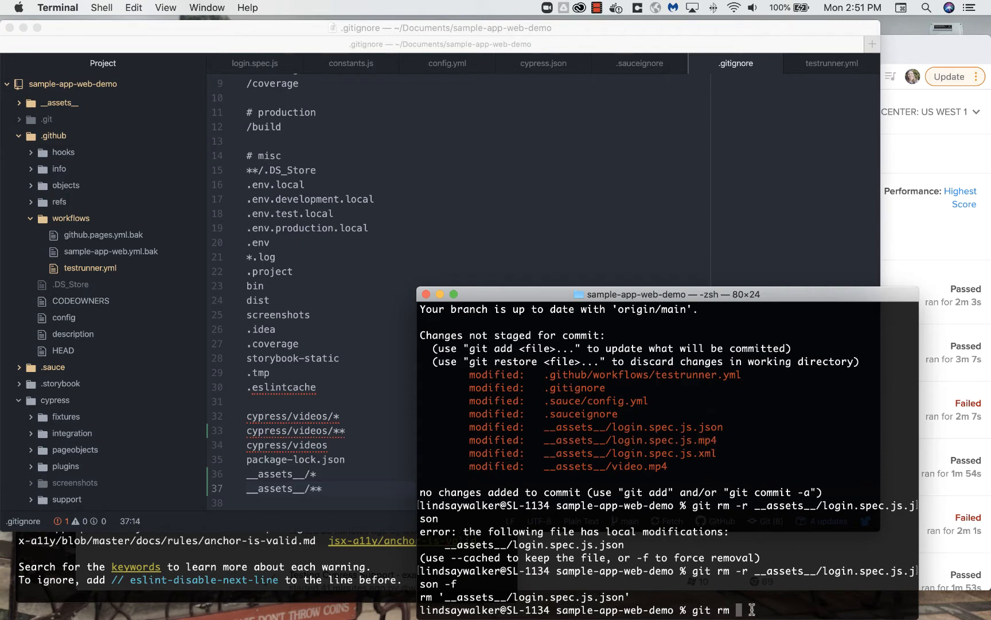
Force-remove tracked __assets__ files, stage all changes, and commit 'trying out the test build'.
key(Return)
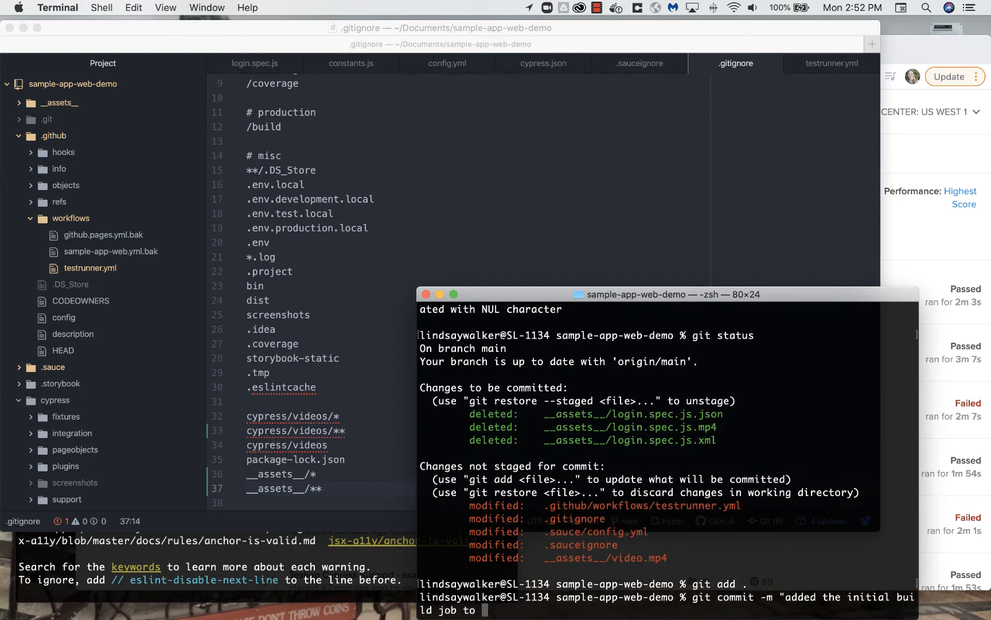
key(return)
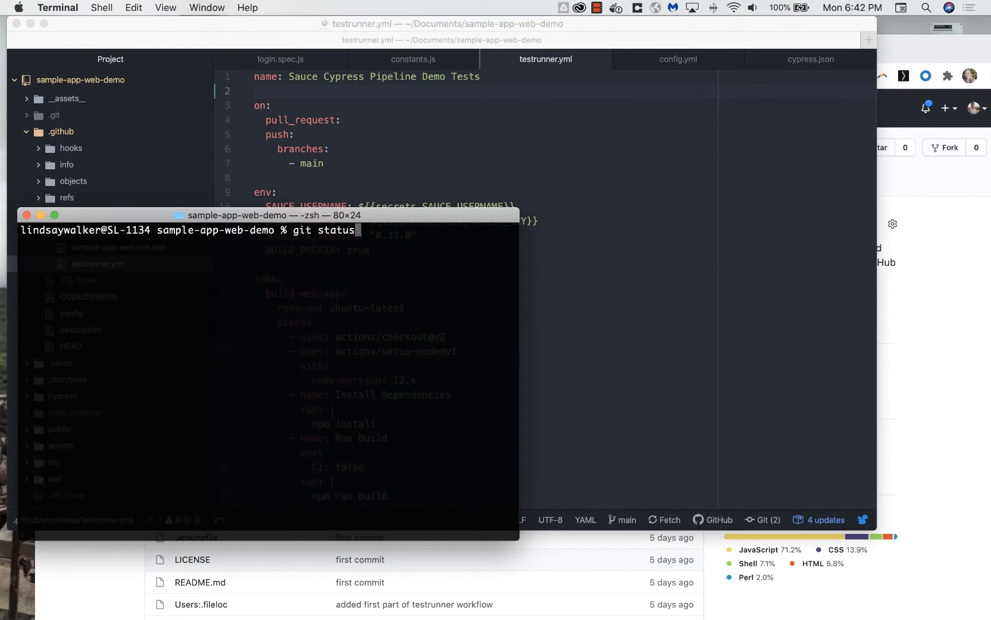
text(git add .)
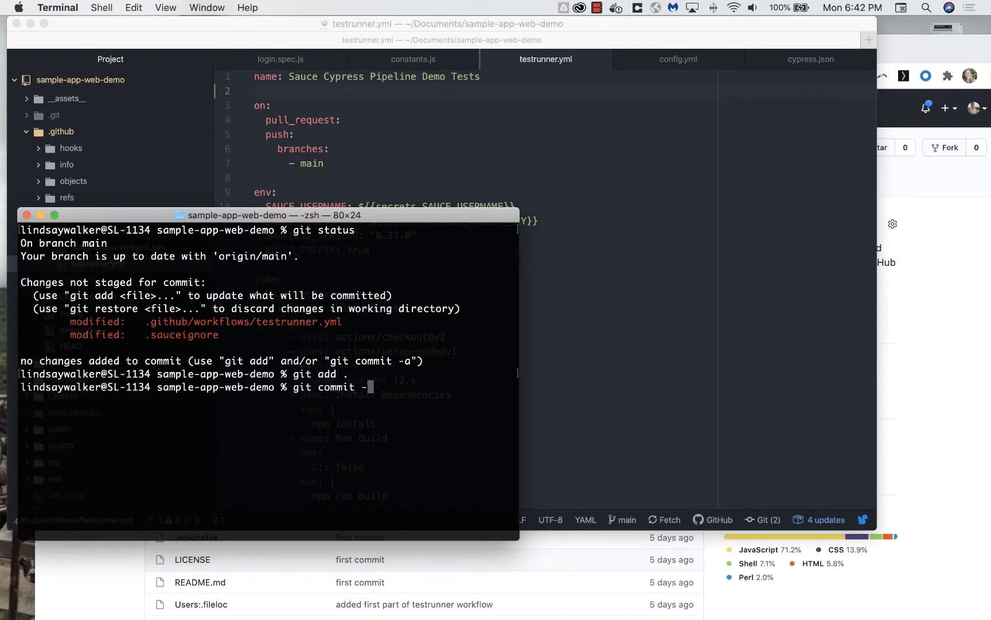
text(-m "trying out the test build)
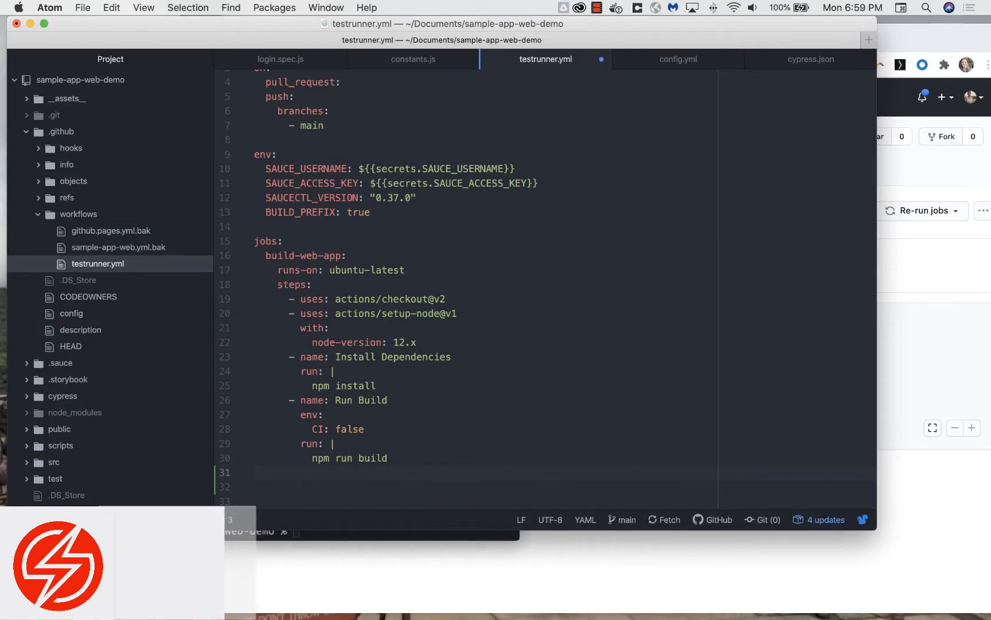
Define test-web-app on ubuntu-latest, needing build-web-app, and begin its steps list.
text(test-web-app)
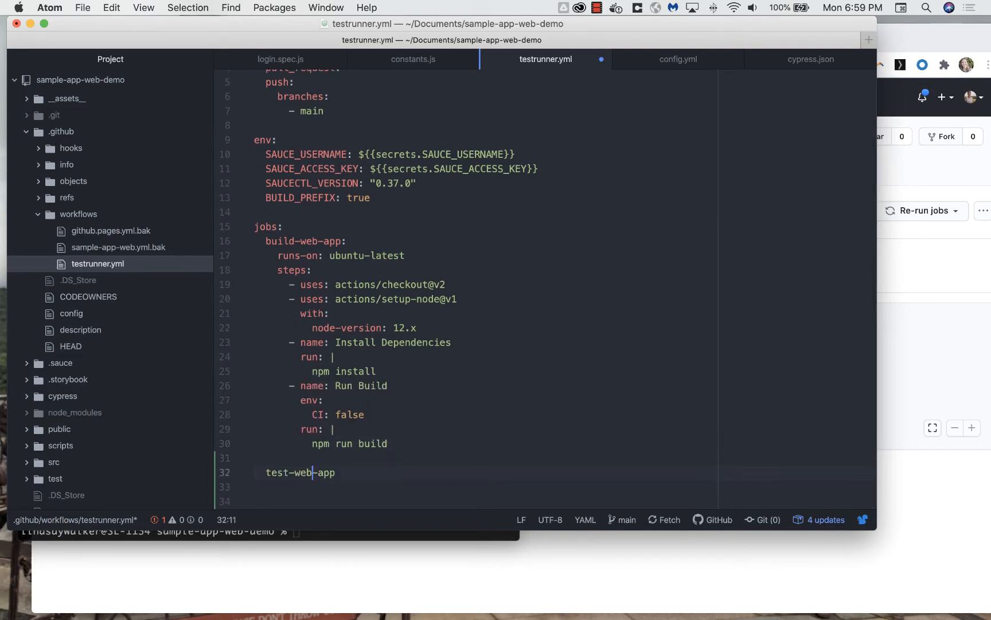
text(:)
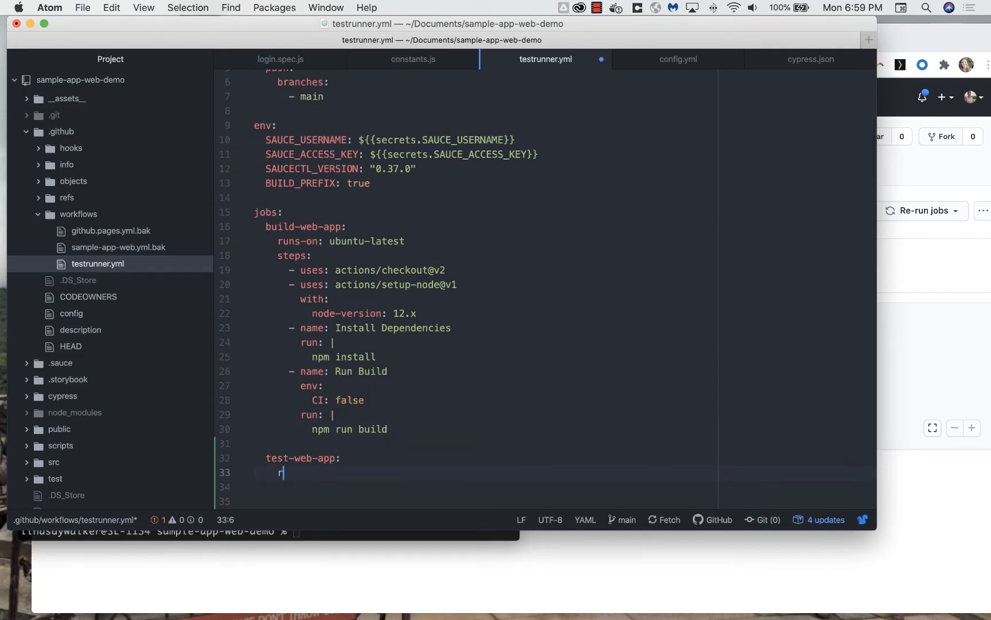
text(uns-on: ubuntu-late)
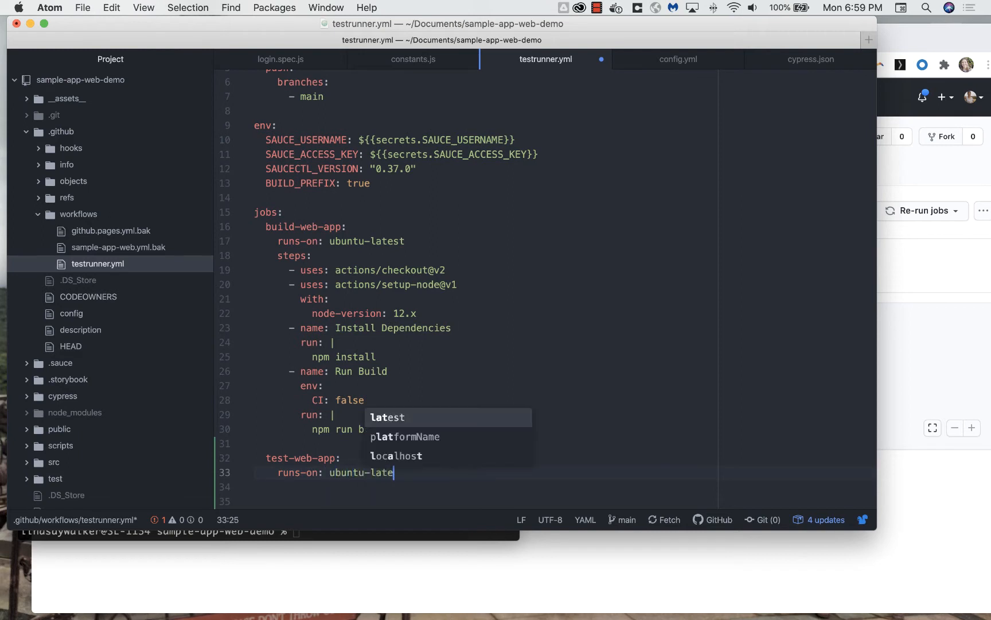
text(needs: build-web-app)
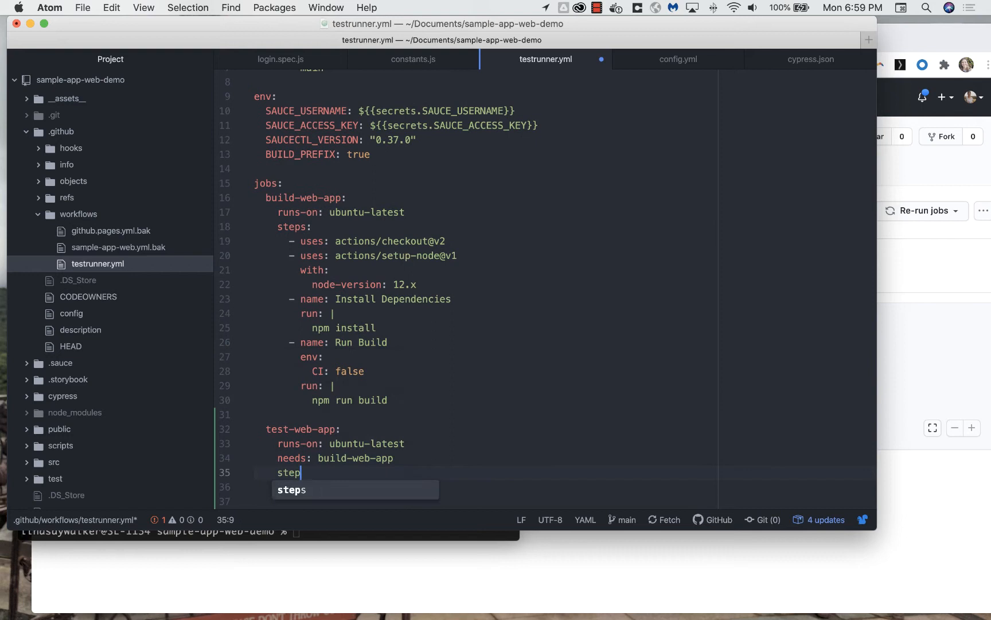
key(Tab)
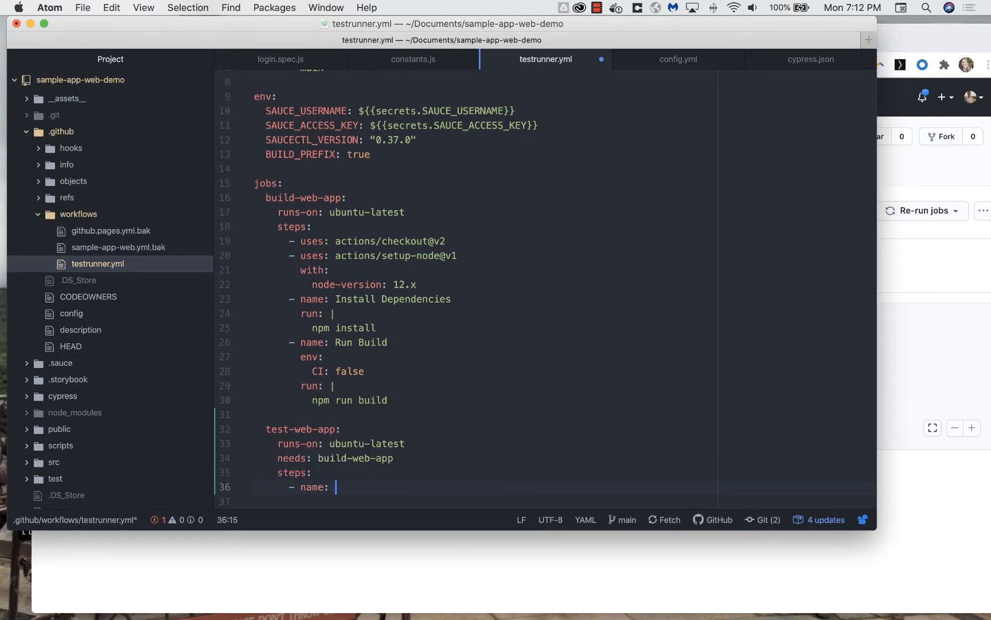
Add 'Install Python' (setup-python@v2, 3.7) and 'Checkout' (checkout@v2) steps.
text(Install Python)
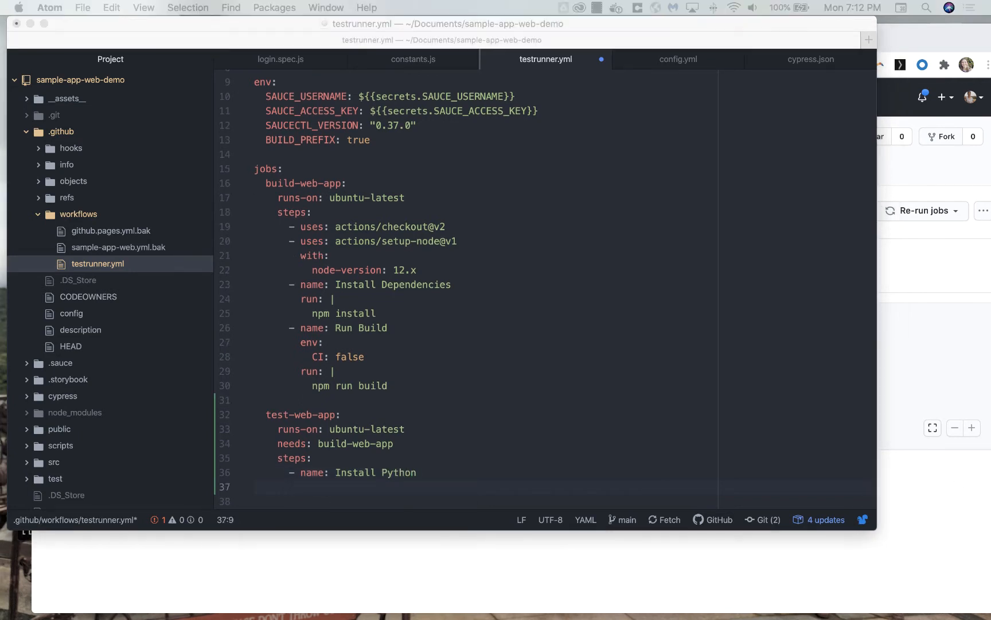
mouse_move(319, 496)
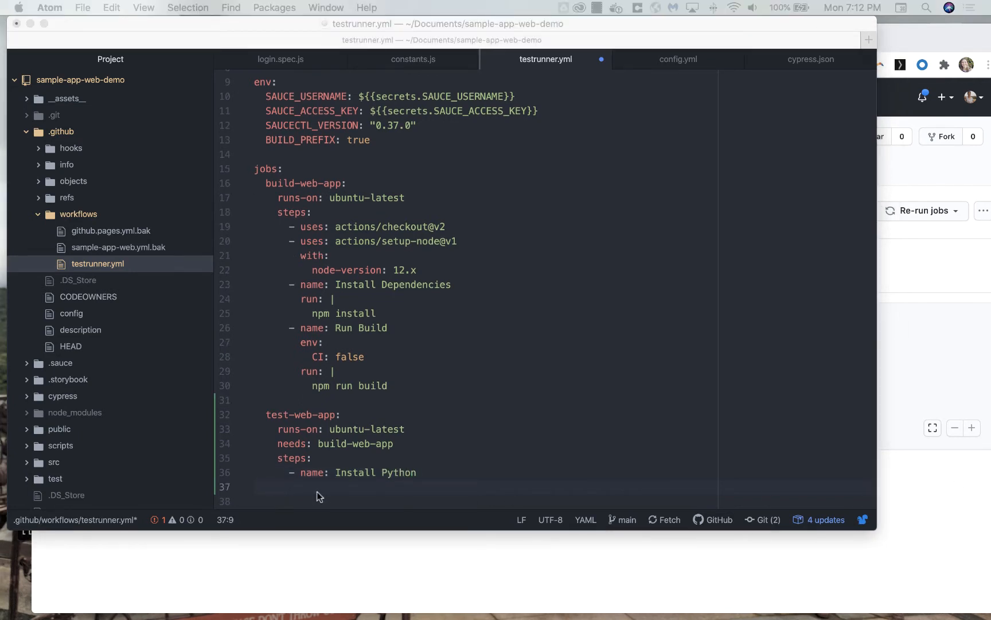
text(uses: actions/setup-python@v2)
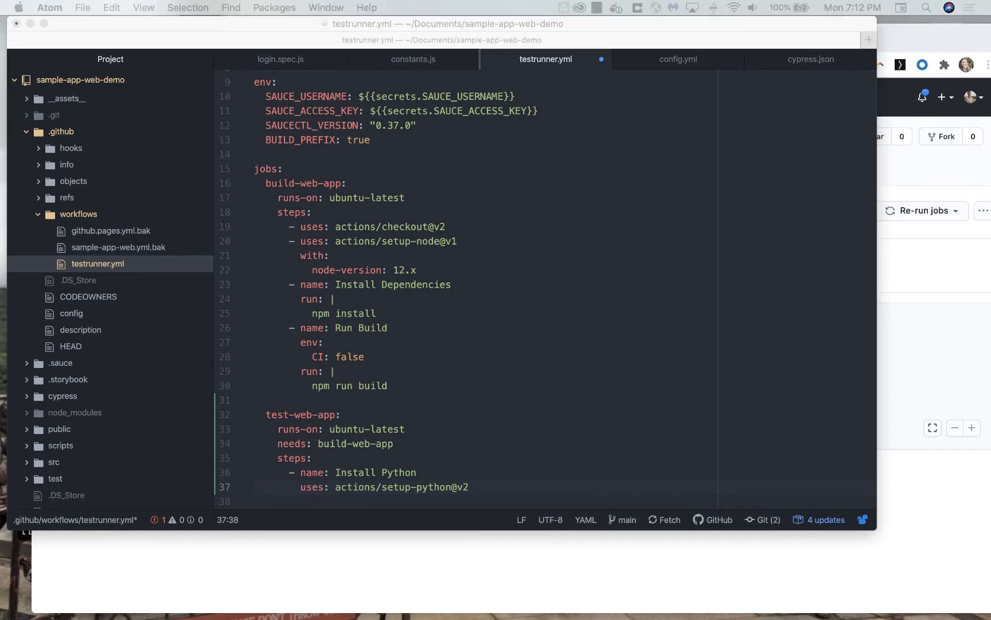
mouse_move(501, 491)
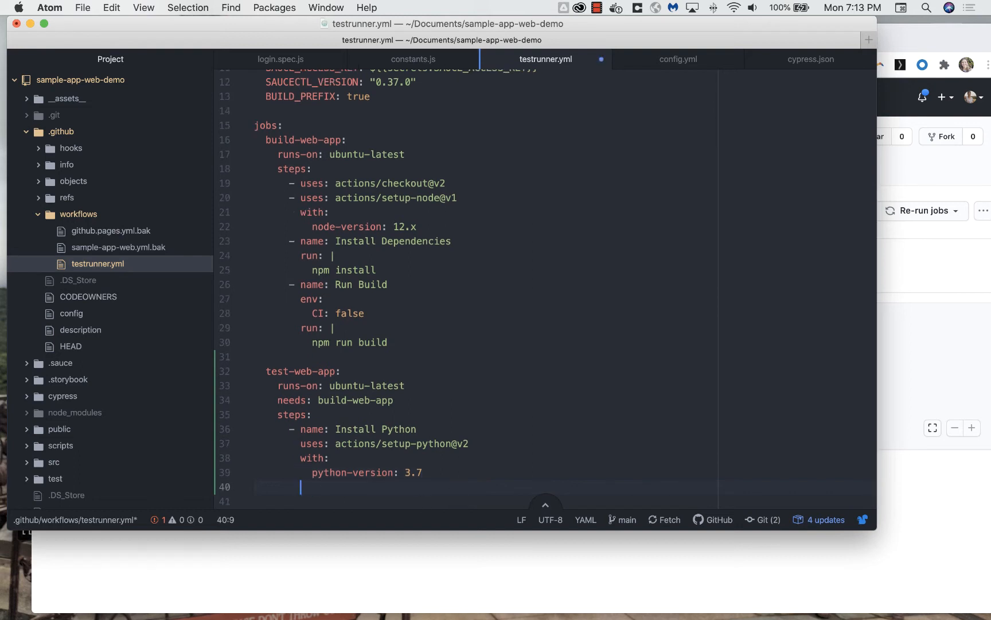
text(- name:)
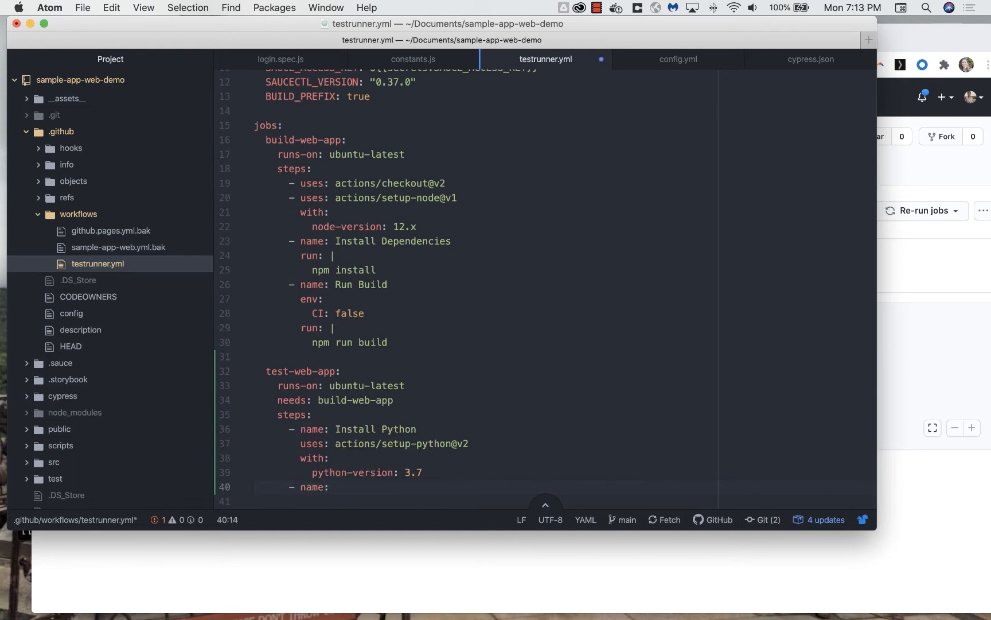
text(Checkout Github App Code)
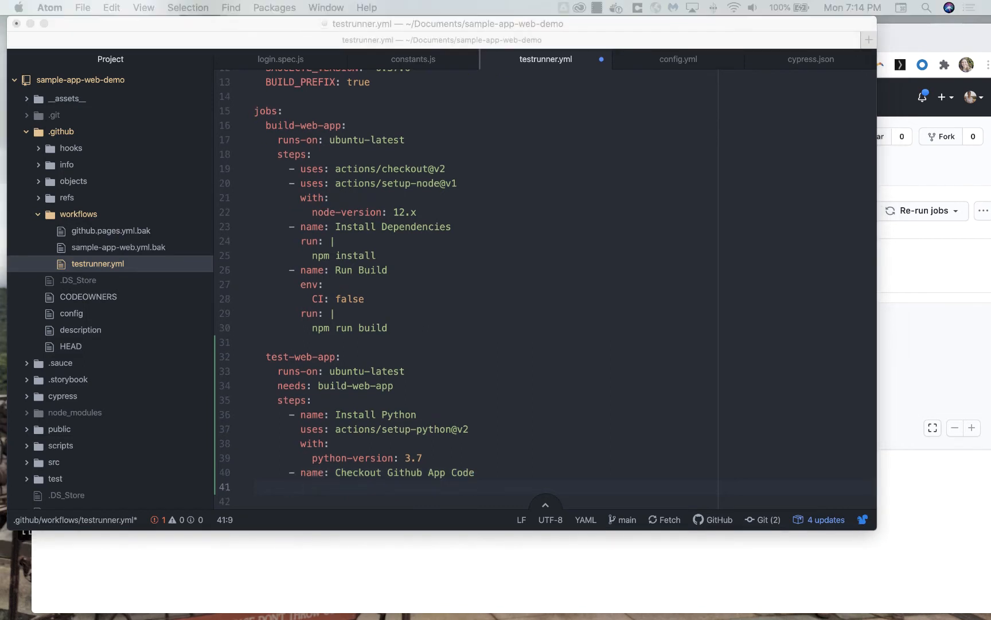
text(uses: actions/checkout@v2)
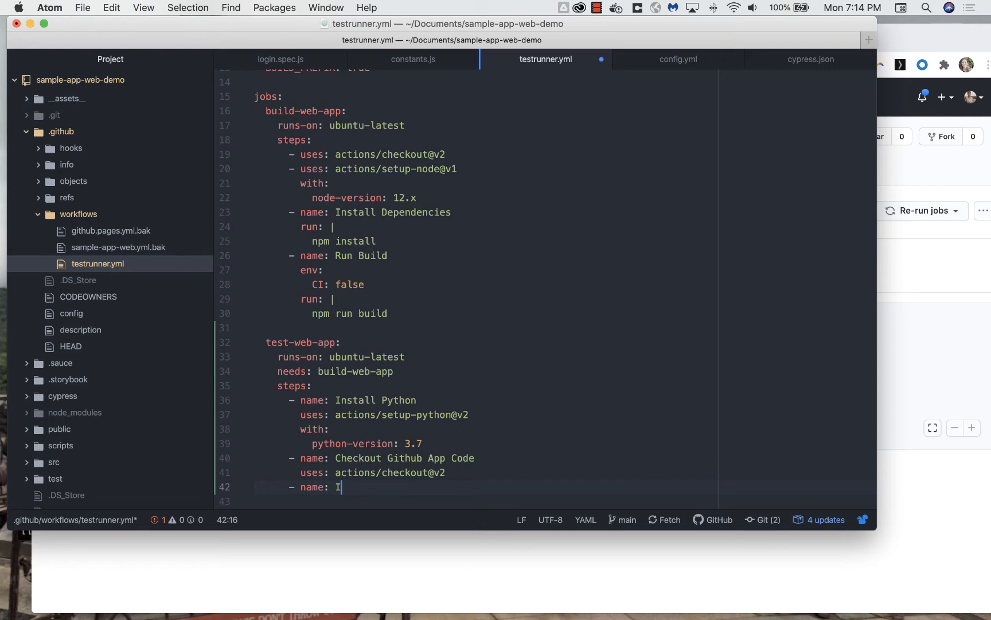
Add 'Install Dependencies' (npm install) and 'Run Build' (CI: false, npm run build) steps.
text(nstall Dependencies)
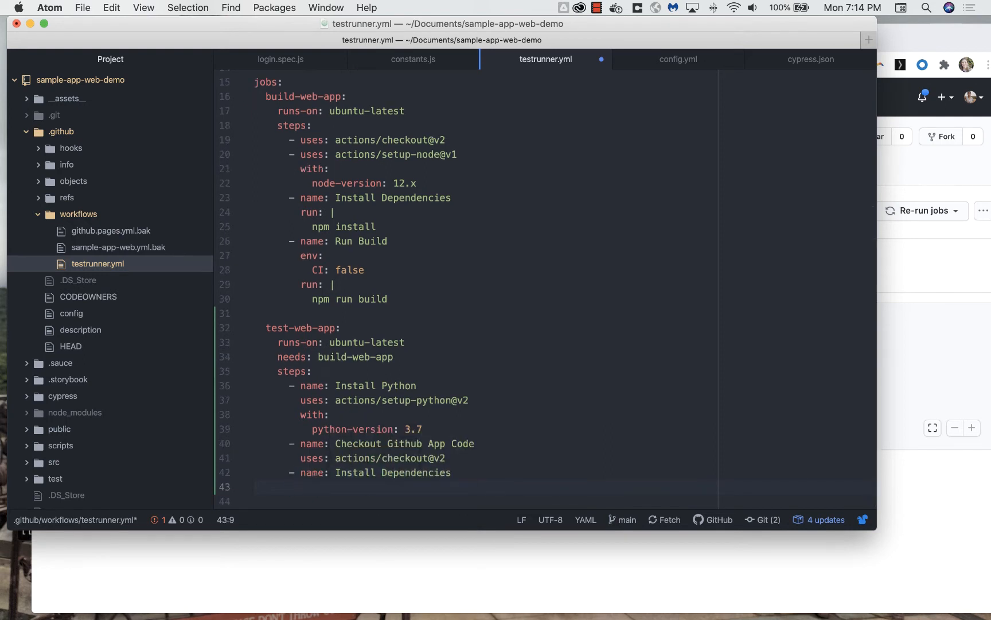
text(run: |)
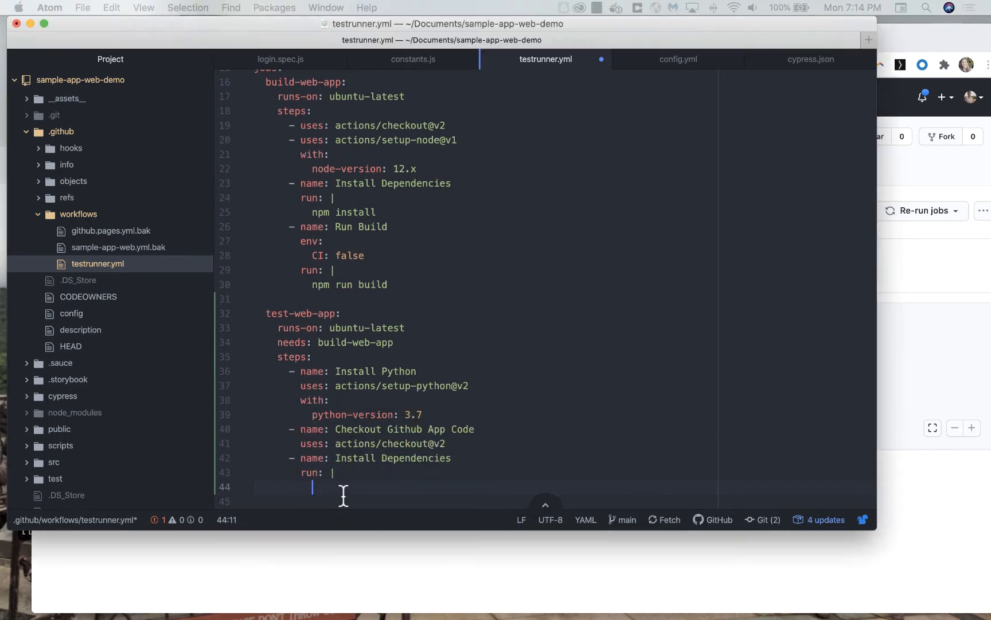
text(npm install)
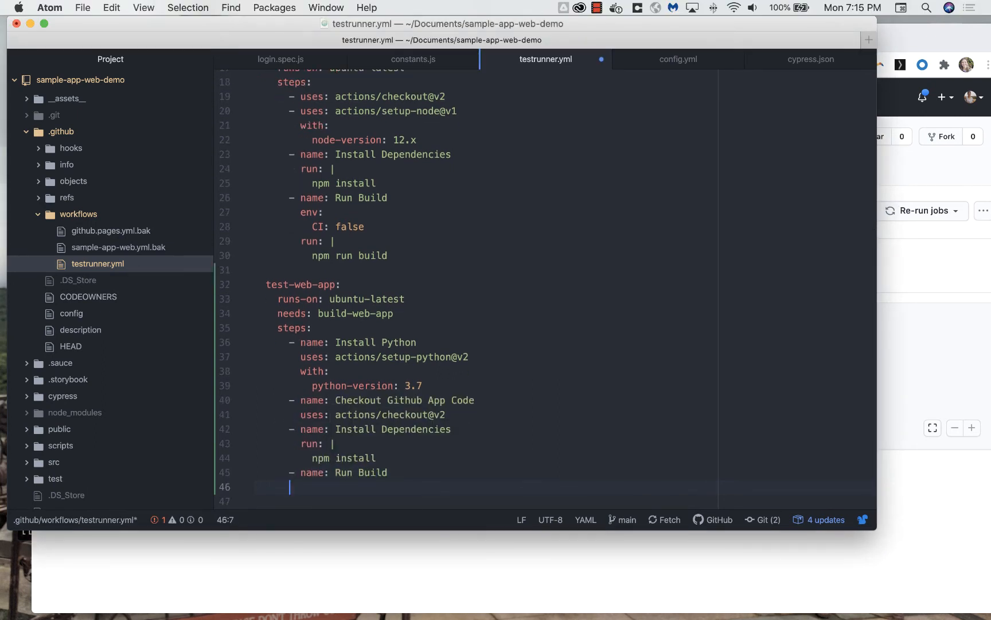
text(env:)
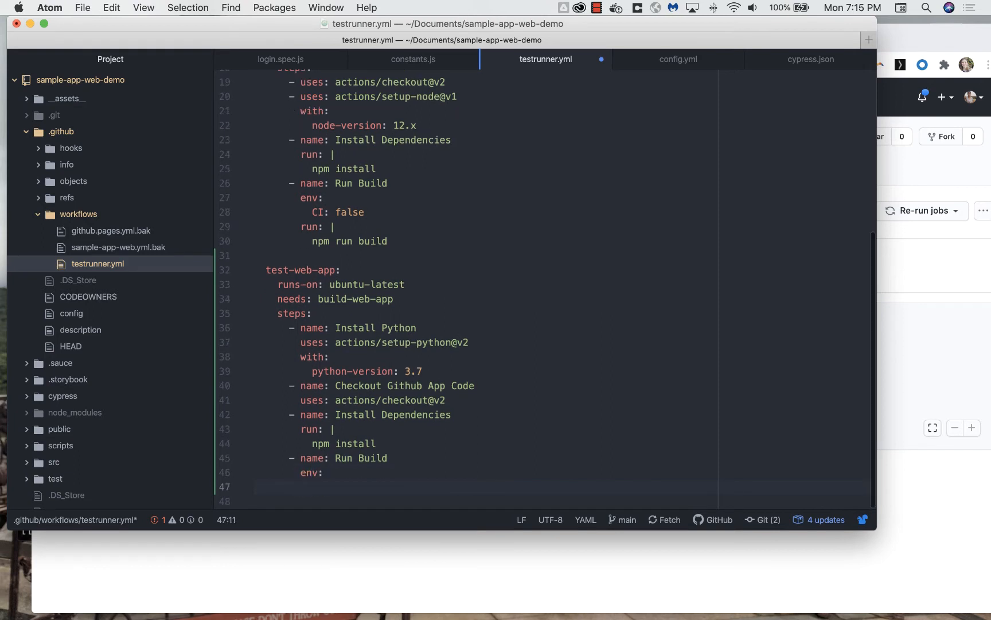
text(CI: false)
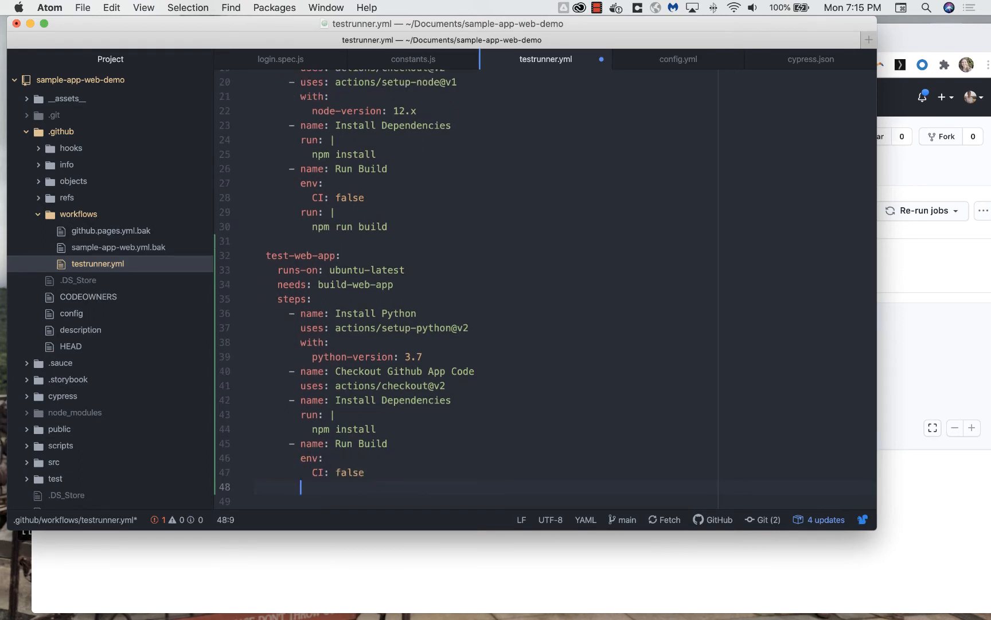
text(run: |)
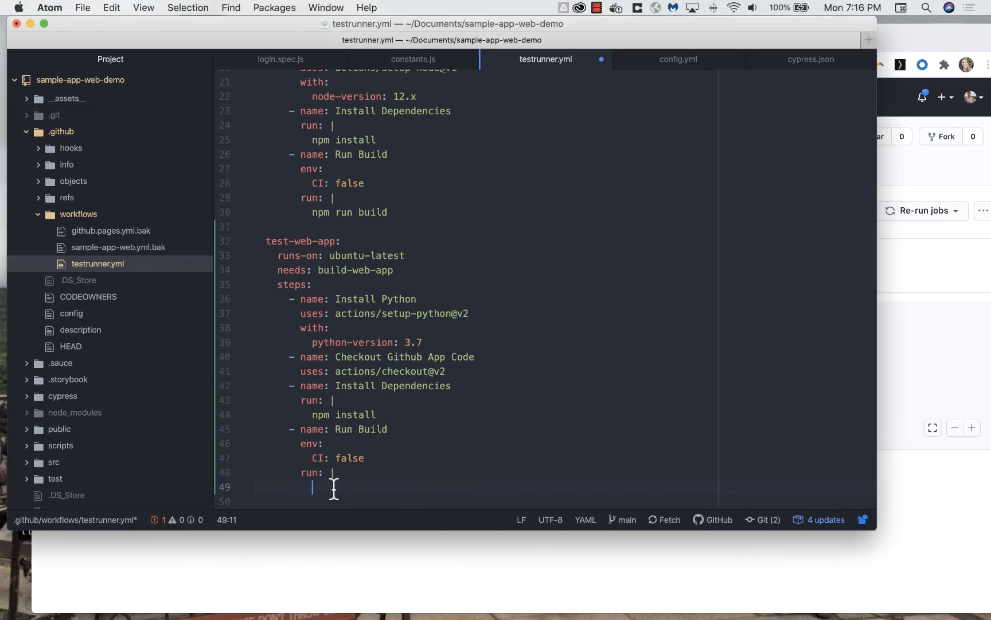
text(npm run build)
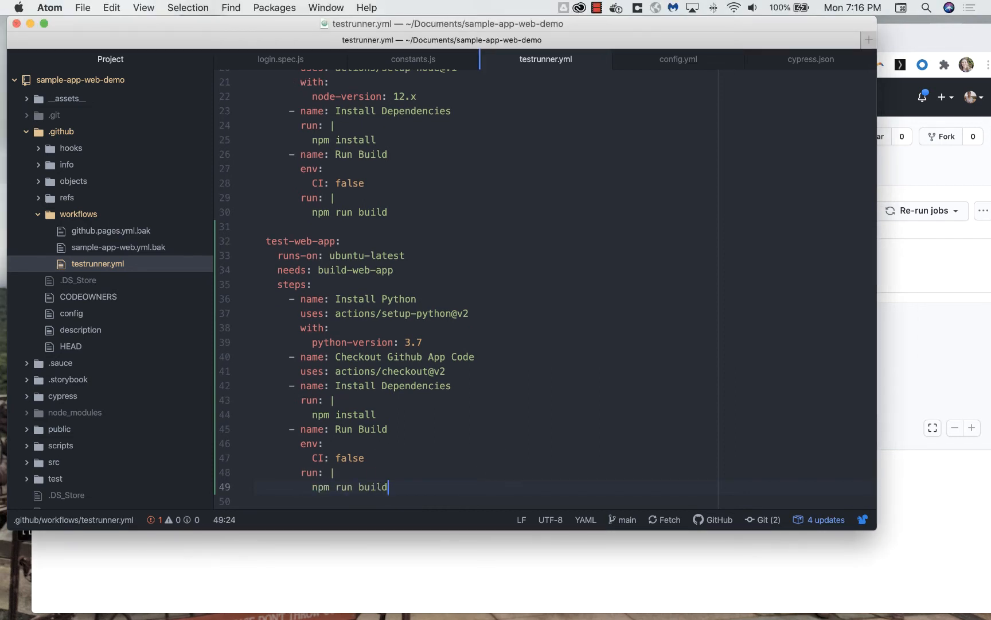
key(enter)
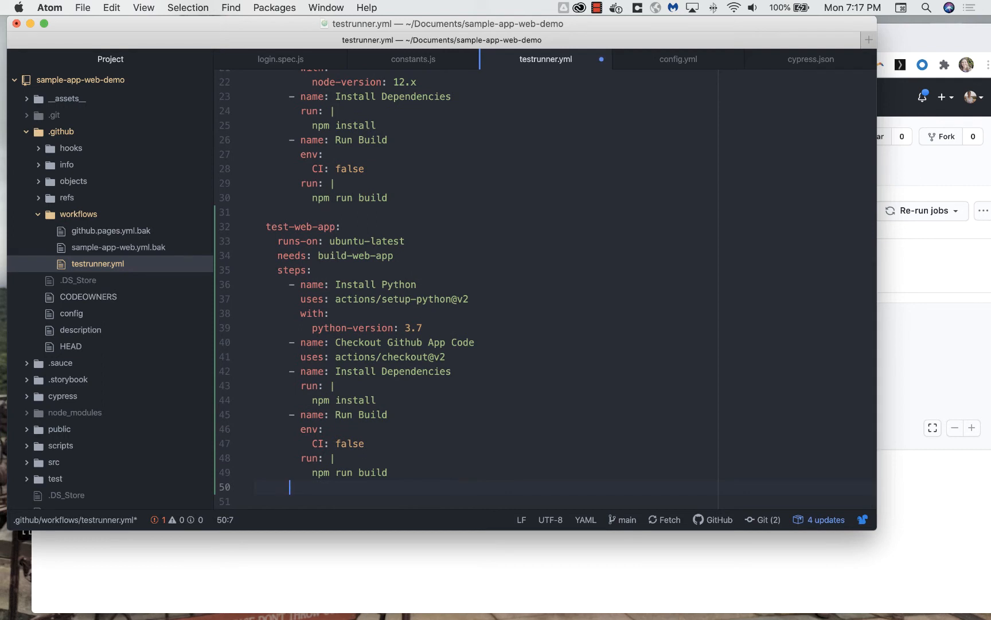
Add a 'Download & Use Sauce Connect Tunnel' step whose run block fetches and starts sc-4.6.4.
text(- name:)
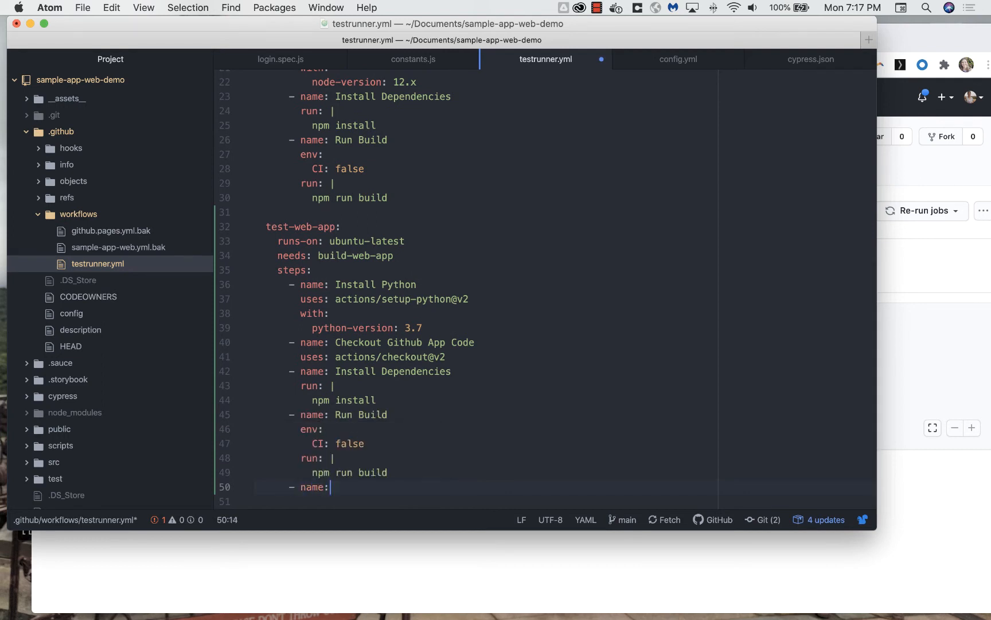
text(DO)
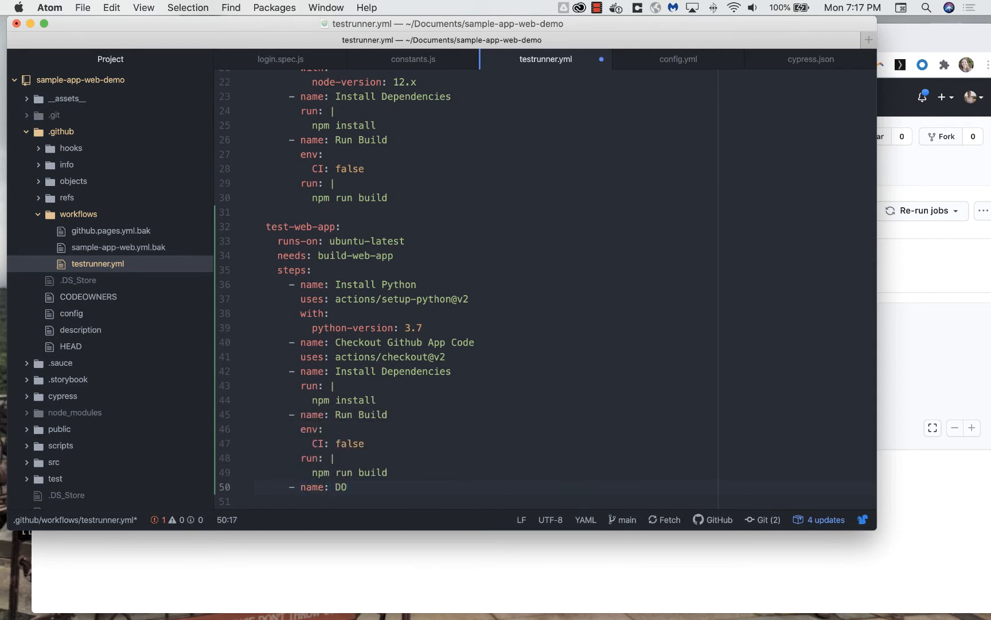
text(ownload &)
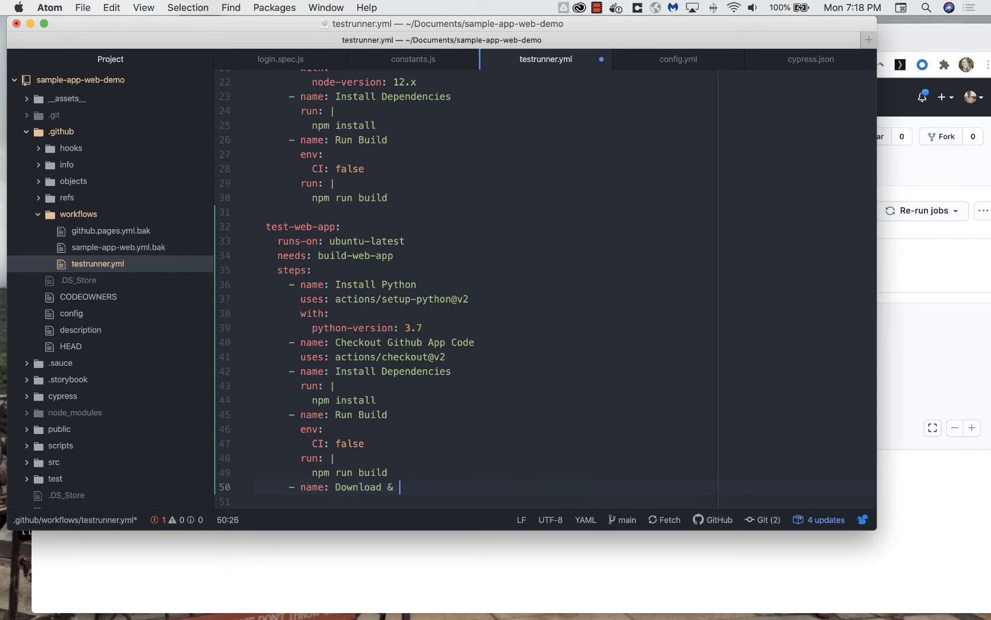
text(Use Sauce Conn)
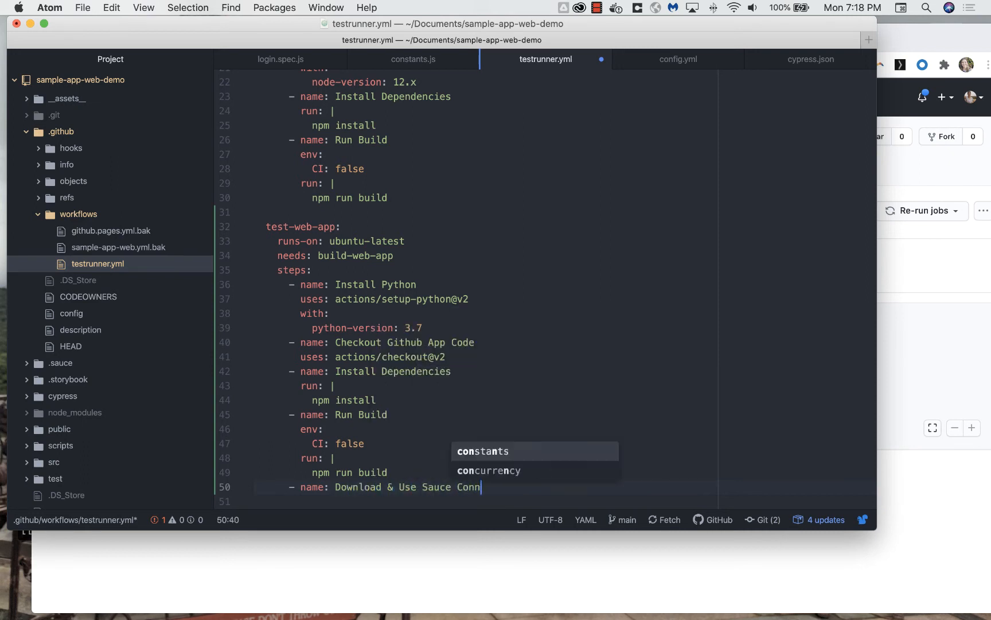
text(ect Tunnel)
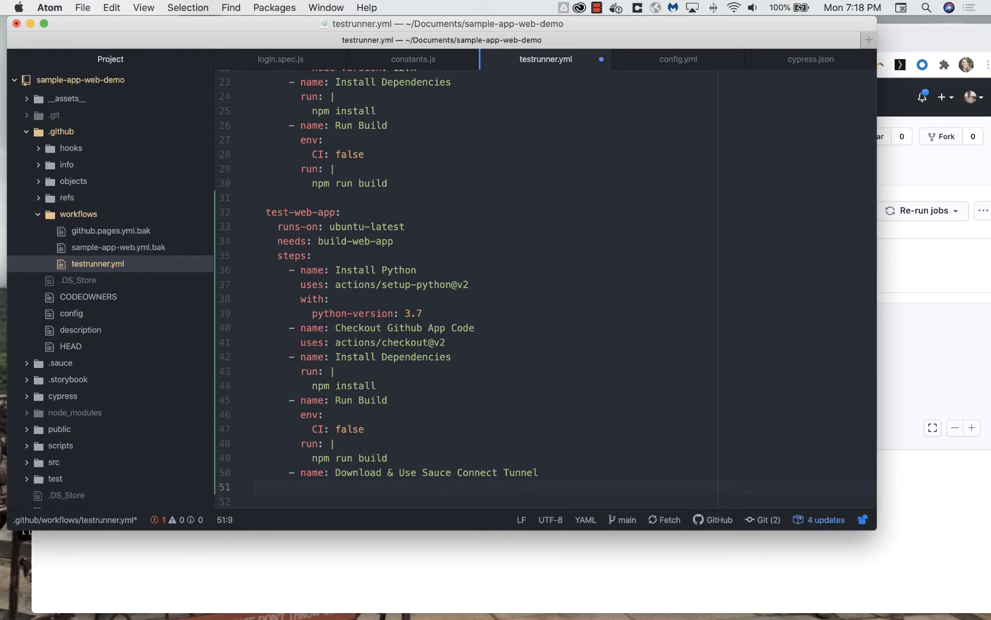
text(run: |)
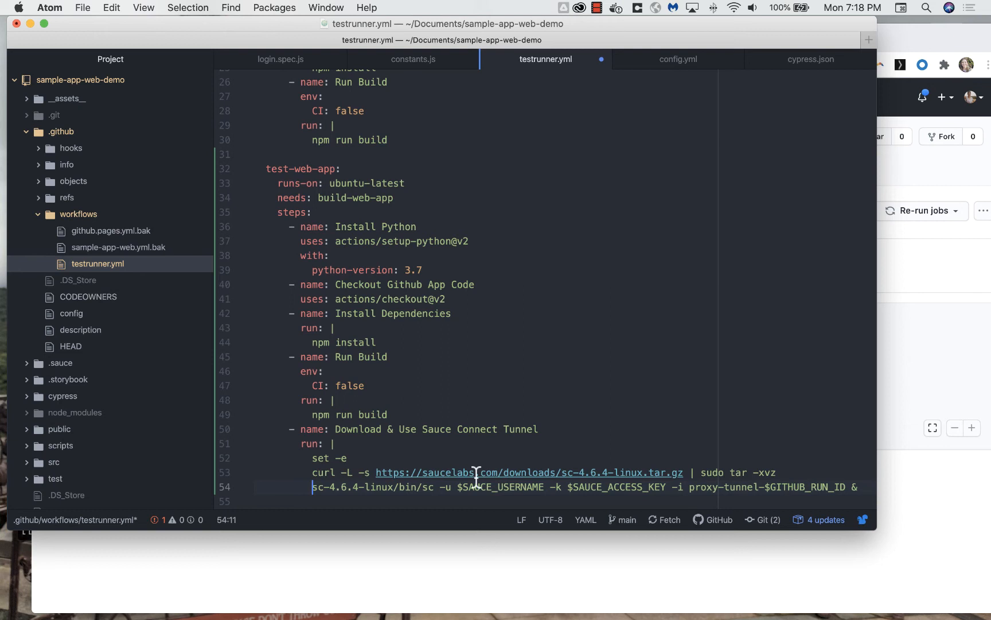
mouse_move(824, 519)
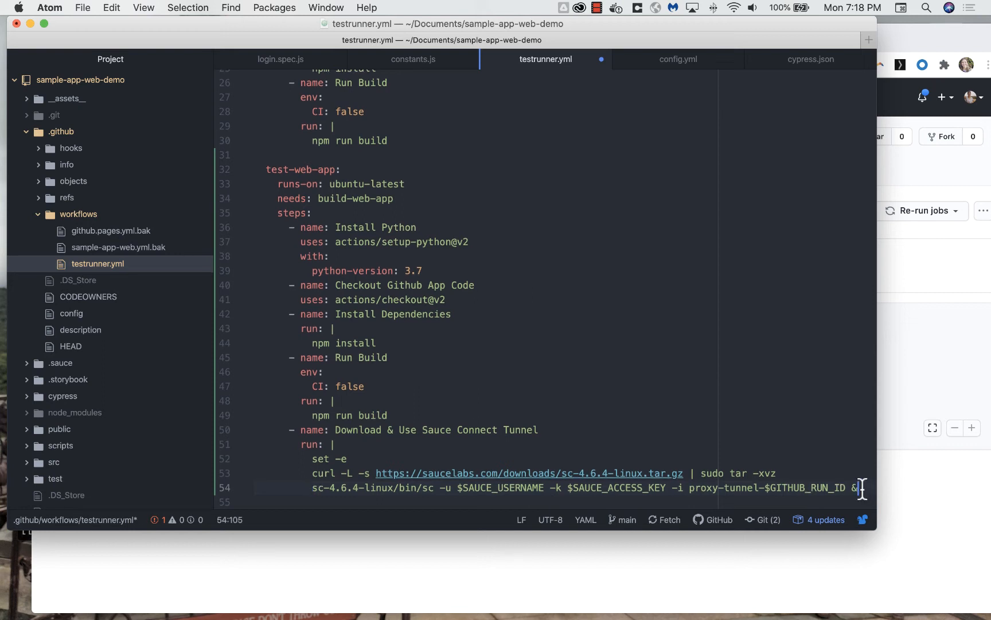
key(enter)
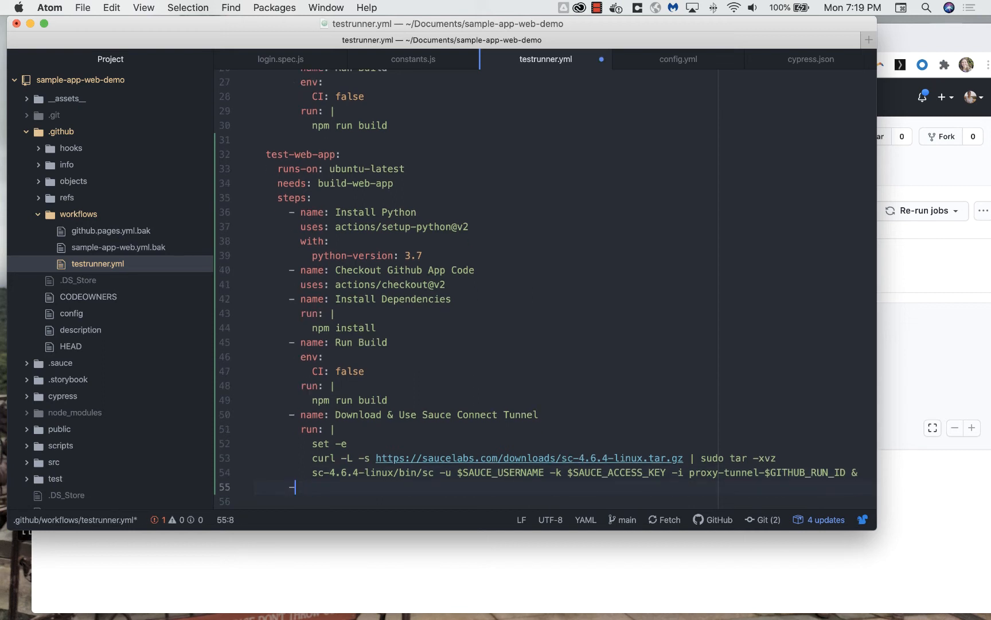
Add 'Install Saucectl' and 'Saucectl Run' steps serving build/ on port 8000, then save.
text(- name: Install Saucectl)
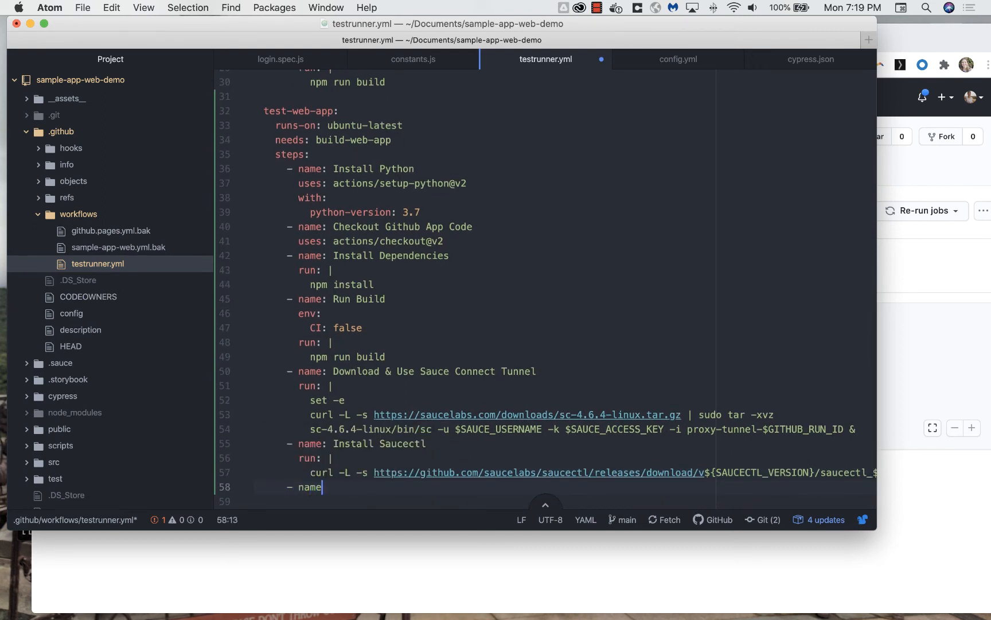
text(:)
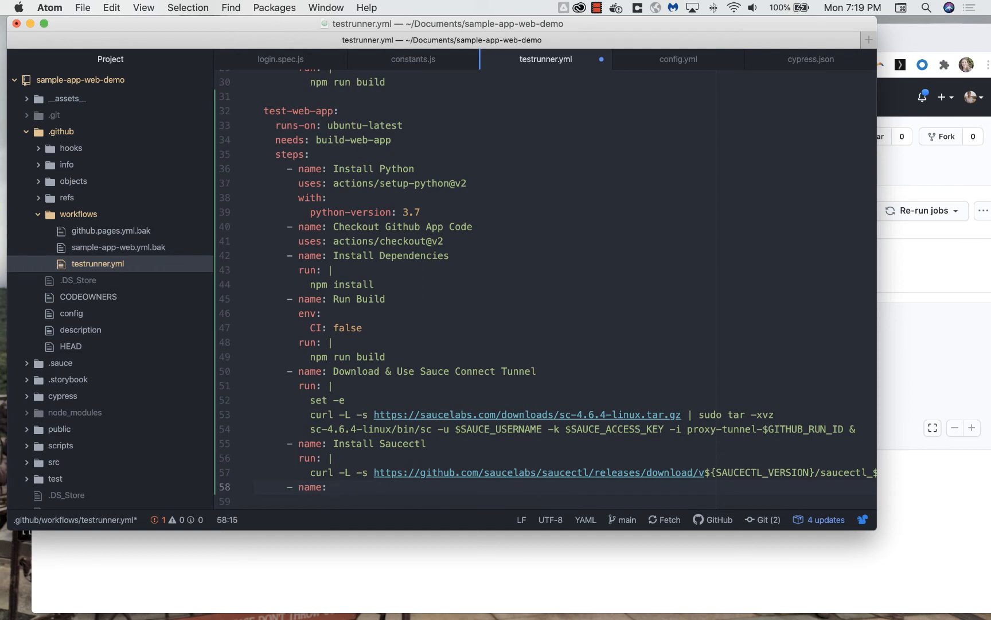
text(Saucectl Run)
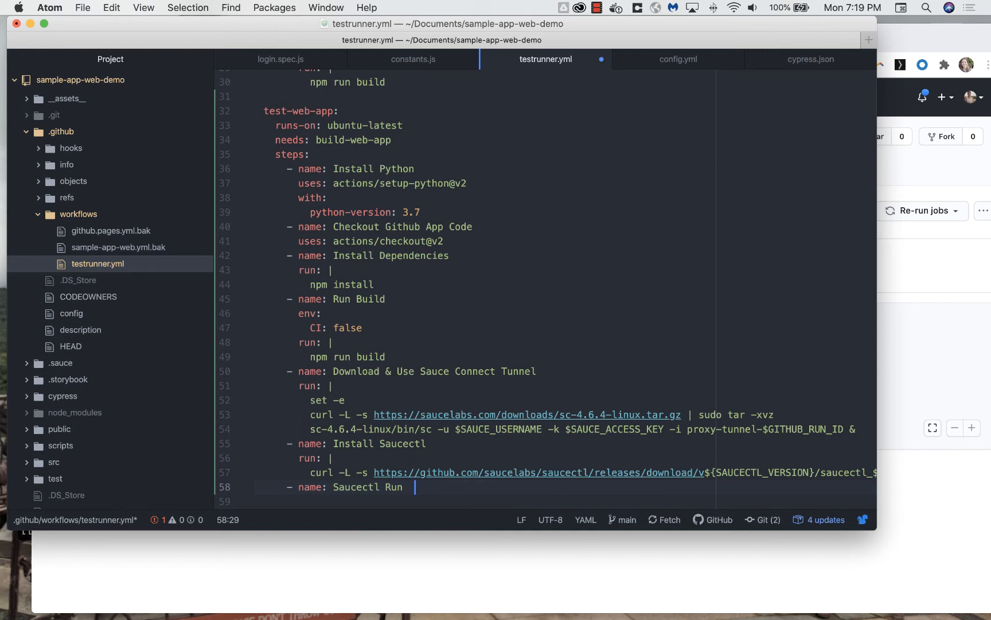
text(run: |)
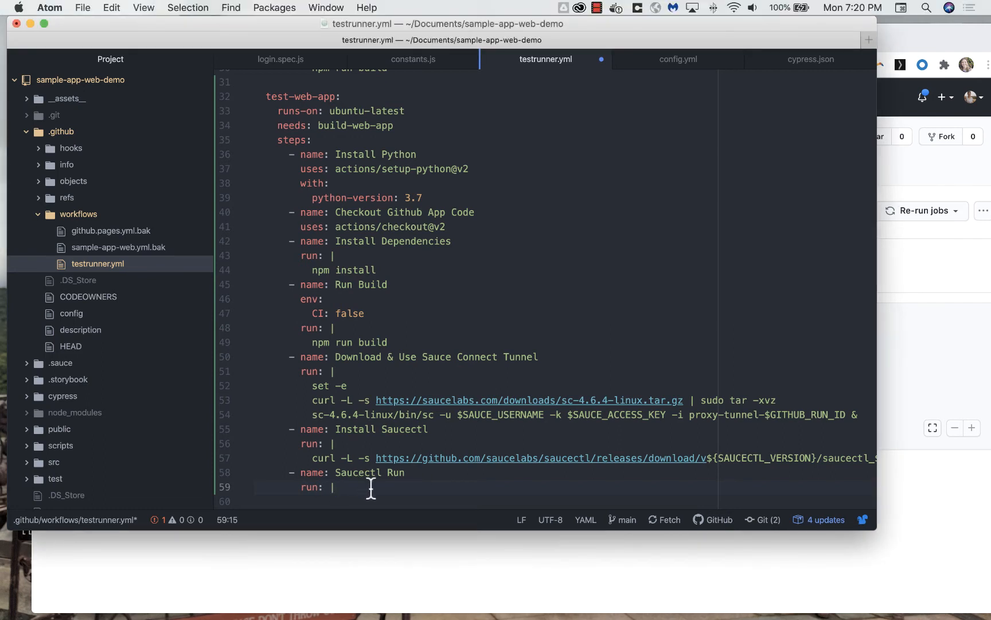
text(cd build/ && python3 -m http.server 8000 &)
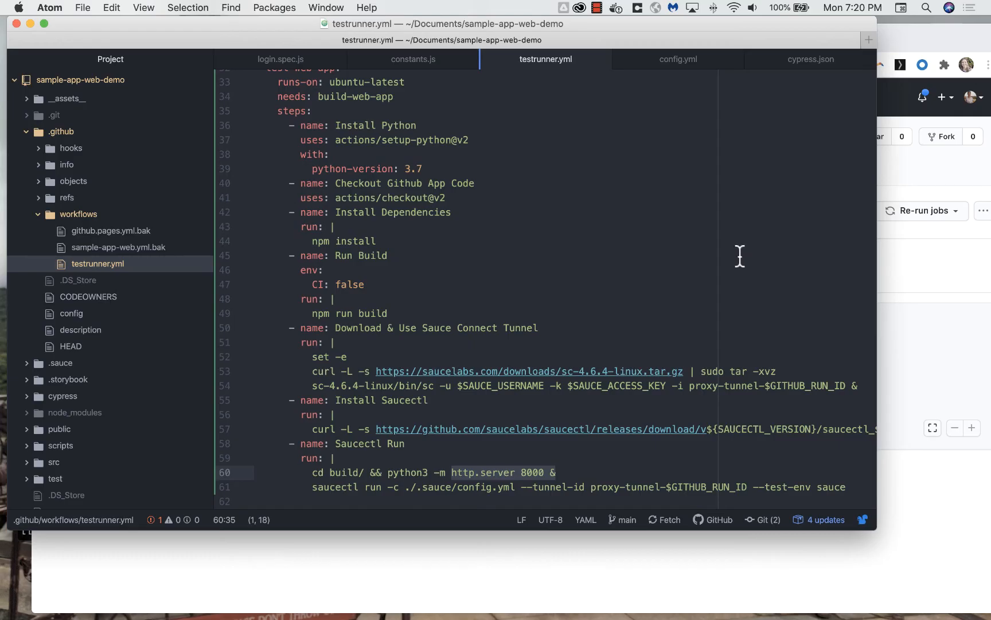
click(811, 58)
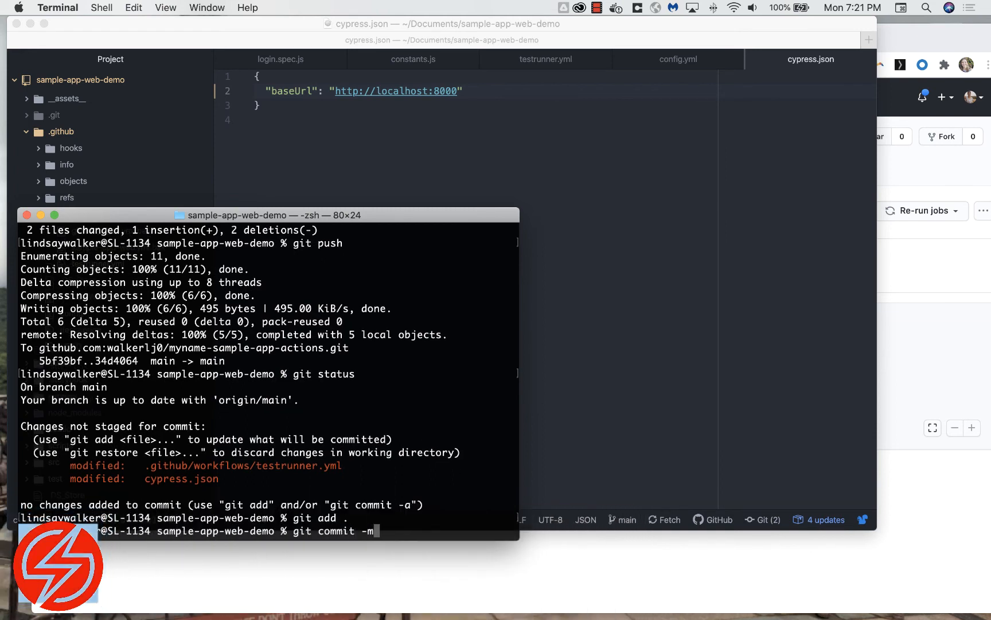
Commit 'added test jobs & modified port for CI test', push, and view Sauce Labs results.
text("added test jobs & modi)
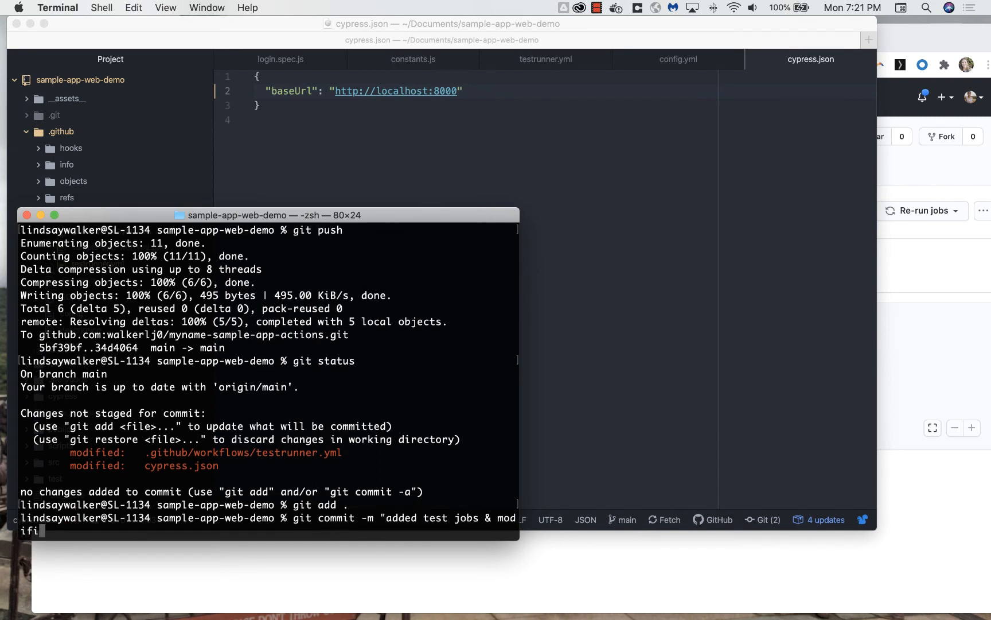
text(fied port for te)
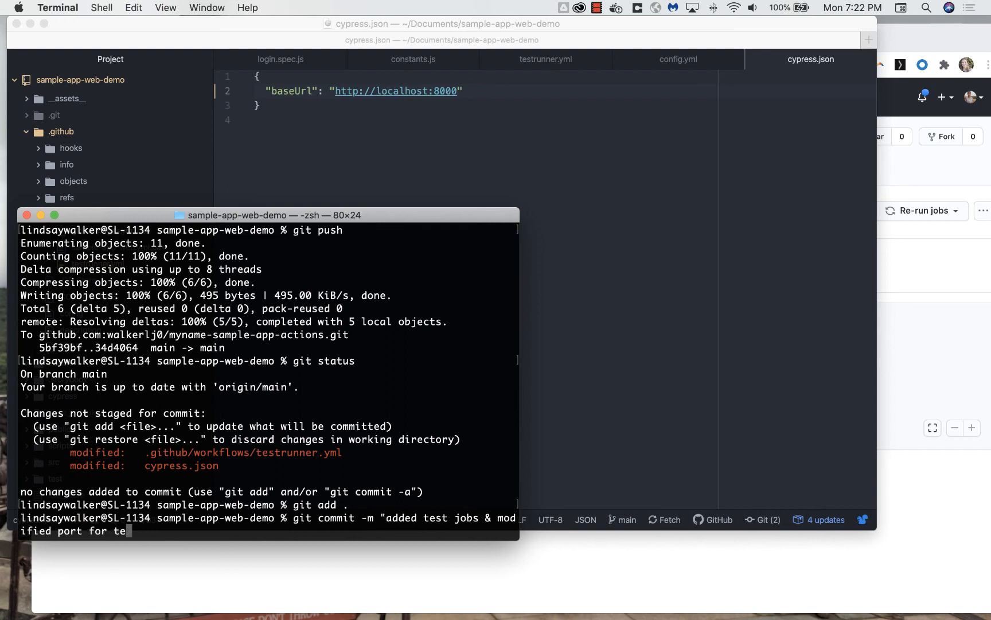
text(CI test")
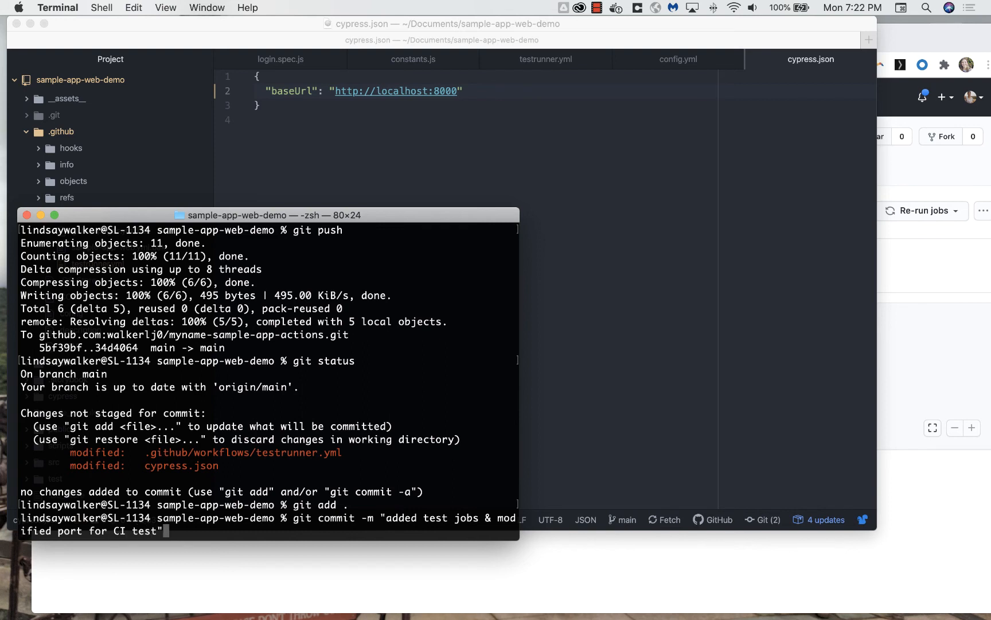
text(git pus)
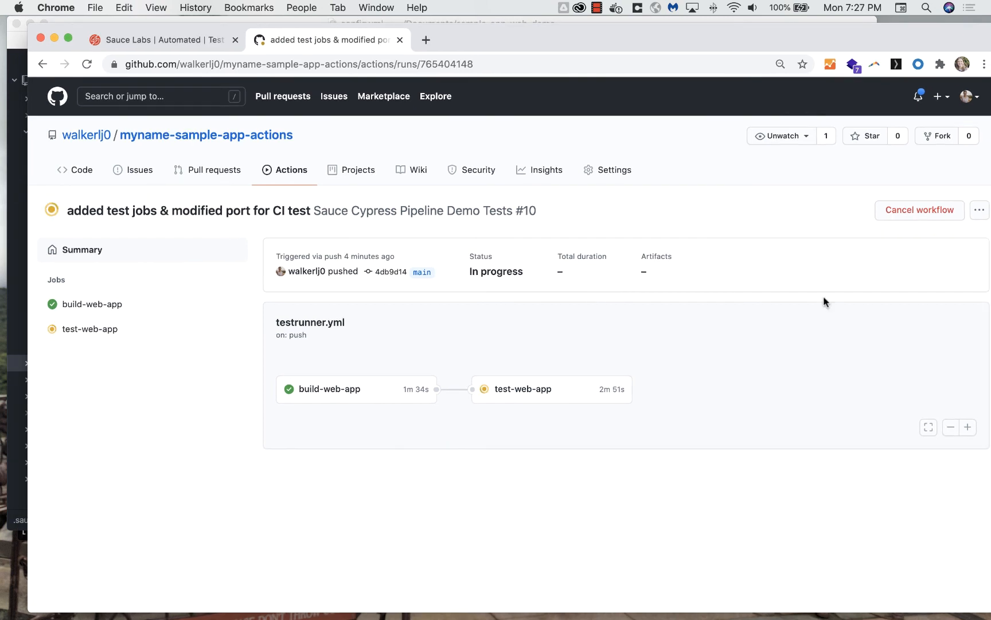
click(159, 39)
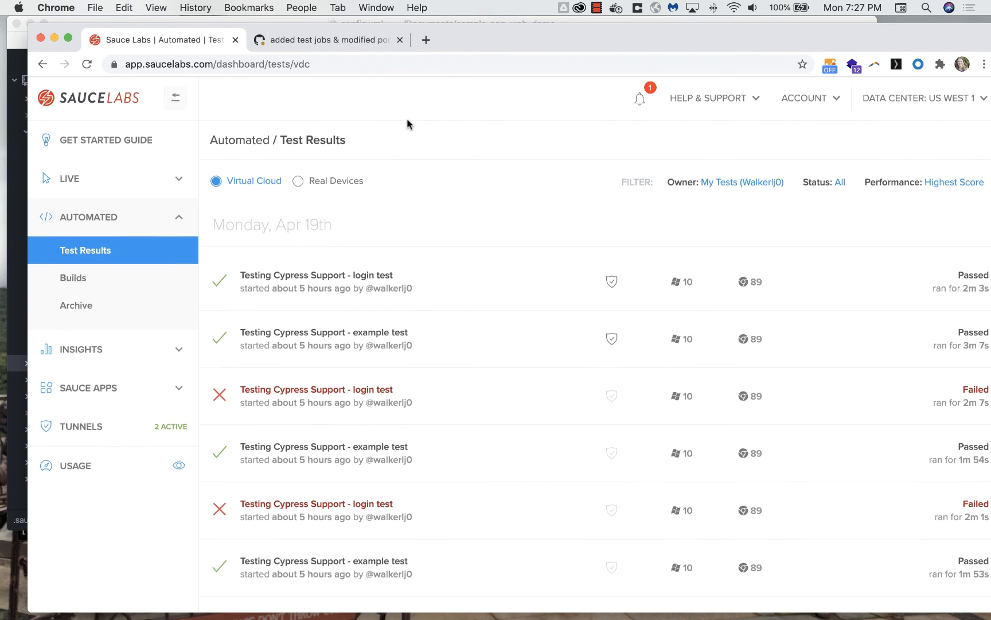
mouse_move(122, 413)
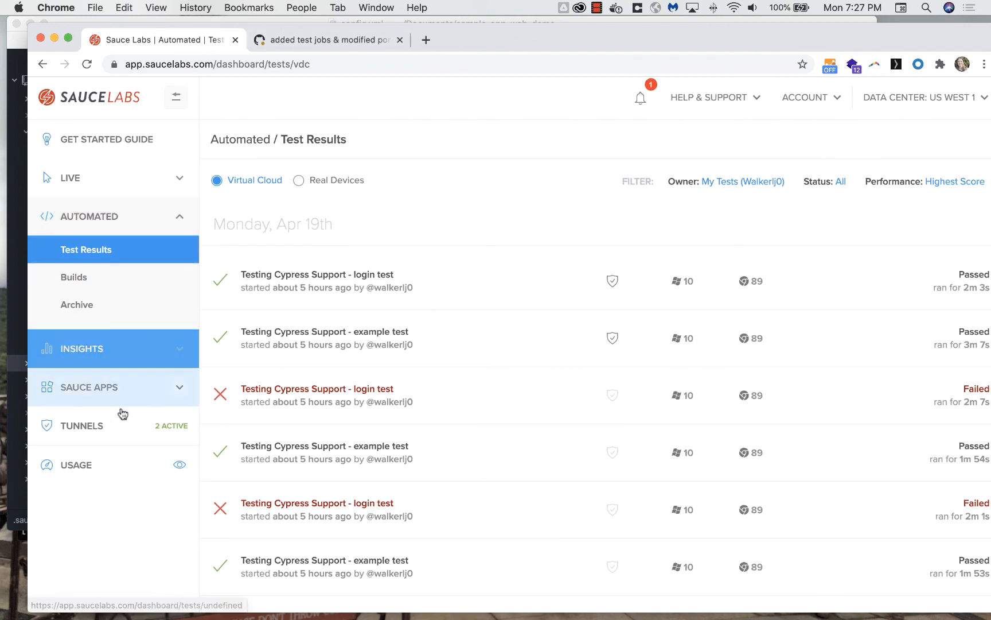
Check the Sauce Connect tunnel and passed Cypress tests, then view the GitHub Actions run.
click(83, 424)
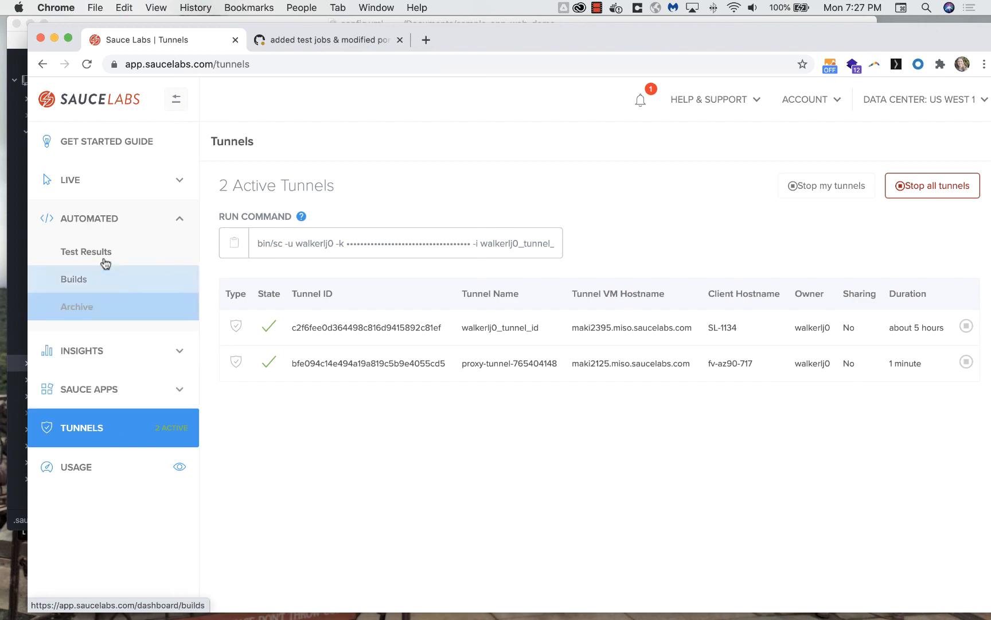
click(86, 251)
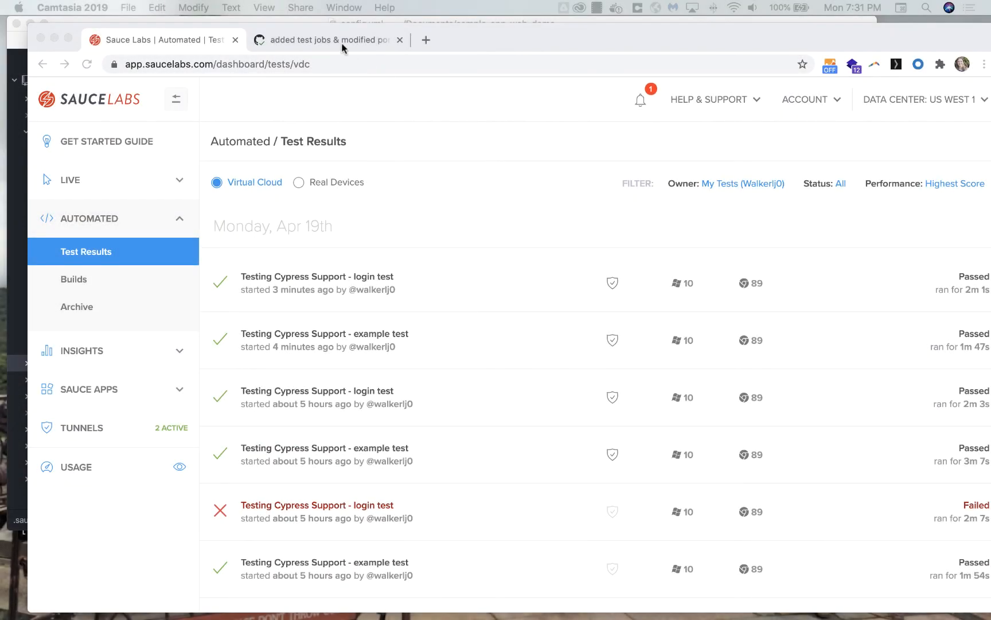
click(325, 40)
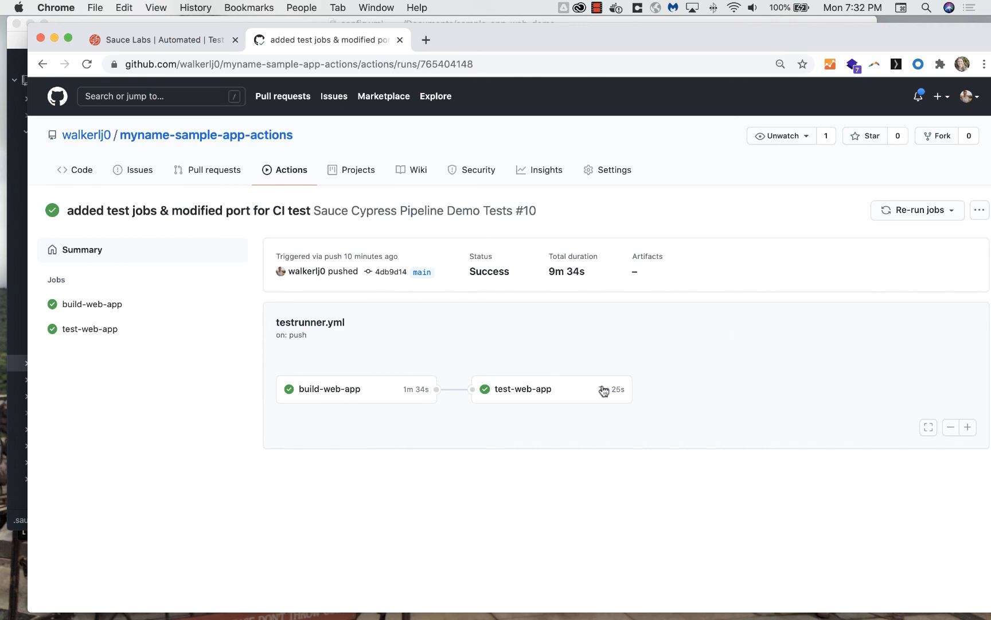
mouse_move(550, 401)
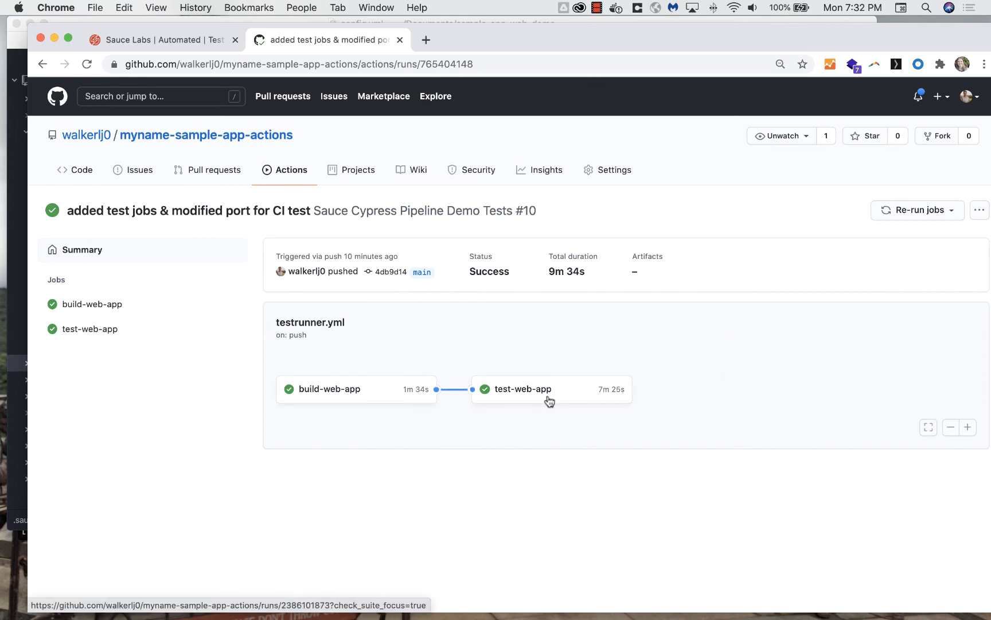